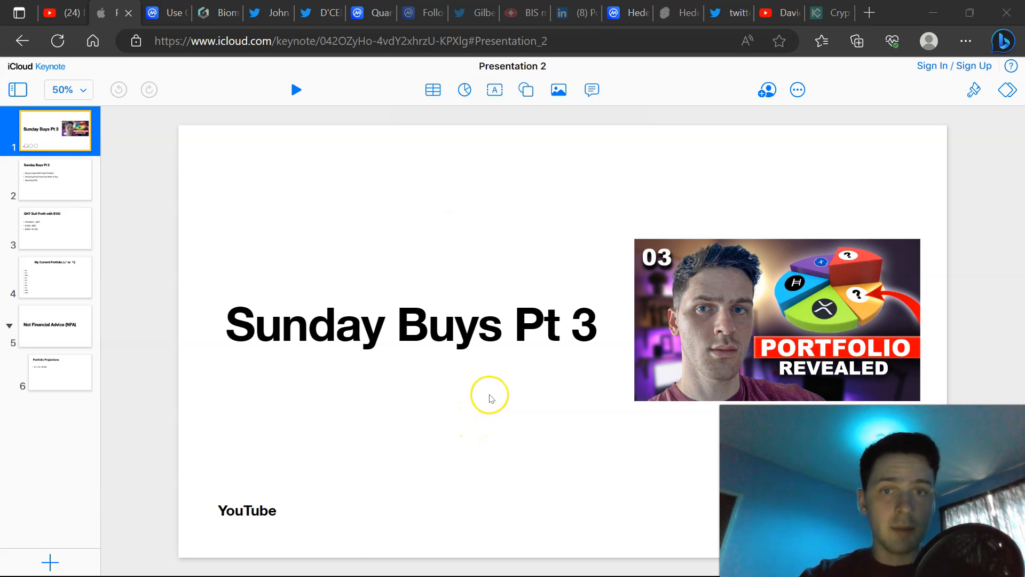
- Show the Sunday Buys Pt 3 agenda slide, then bring up the YouTube channel page
click(55, 179)
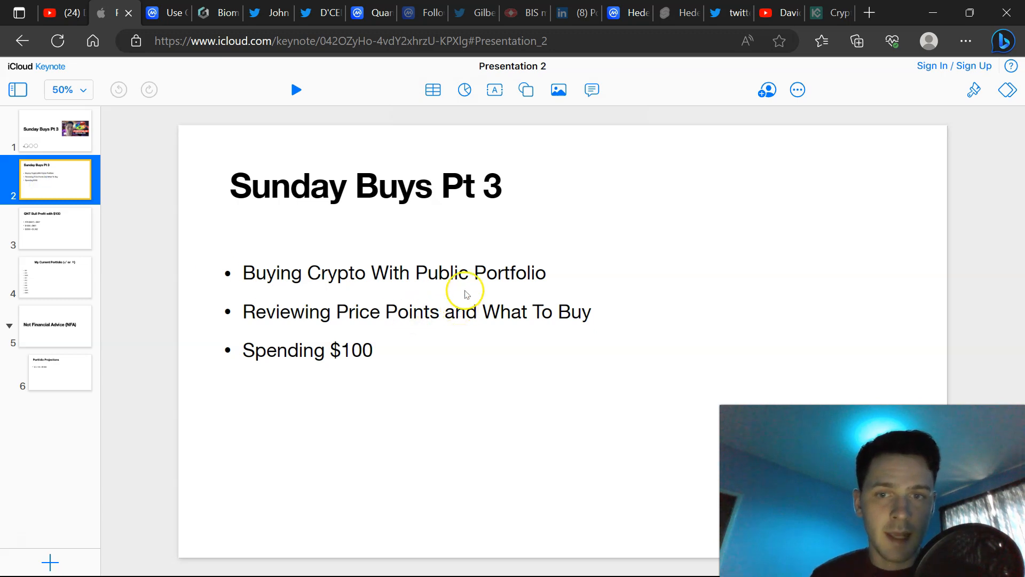
mouse_move(319, 306)
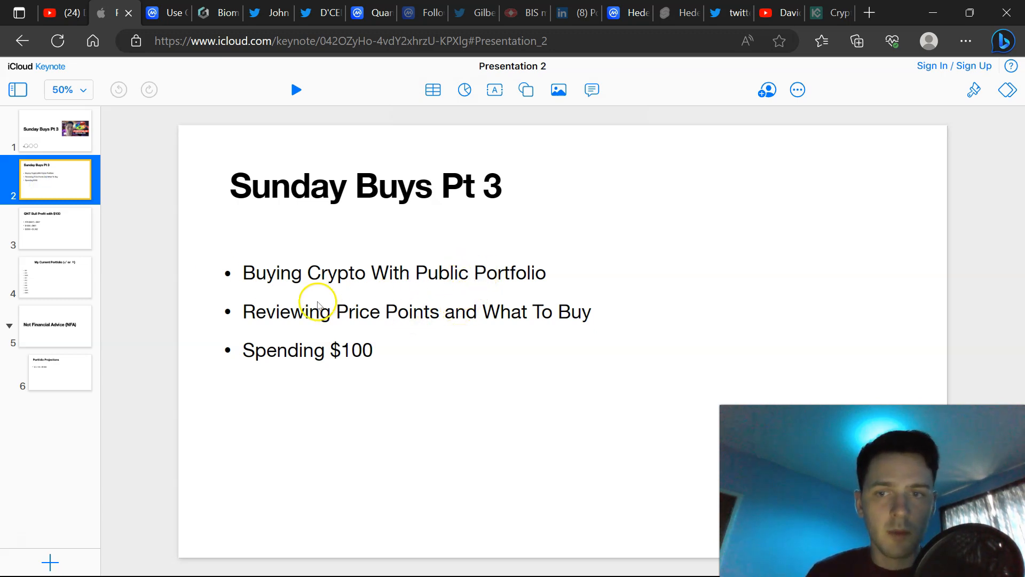
mouse_move(544, 321)
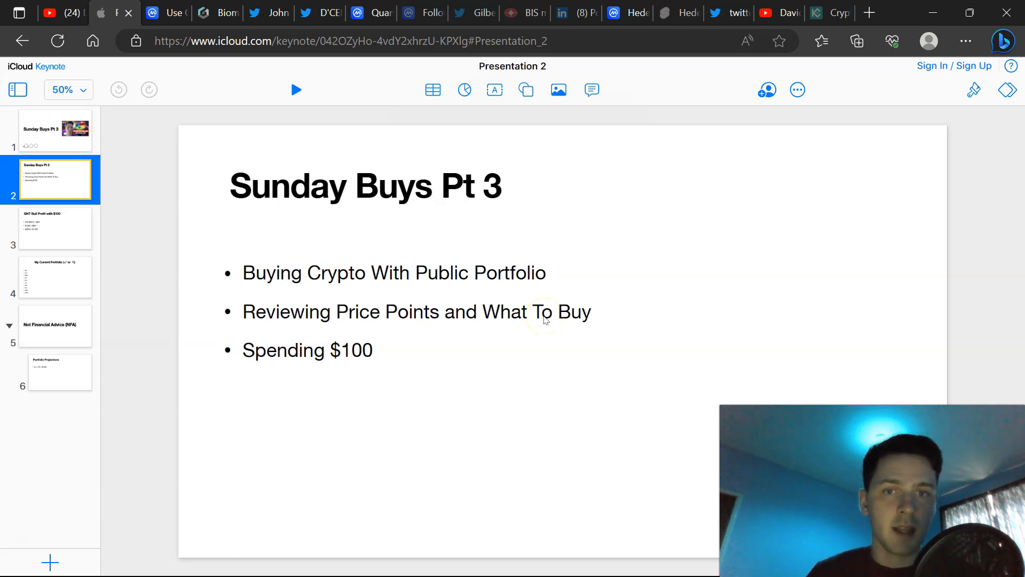
mouse_move(464, 354)
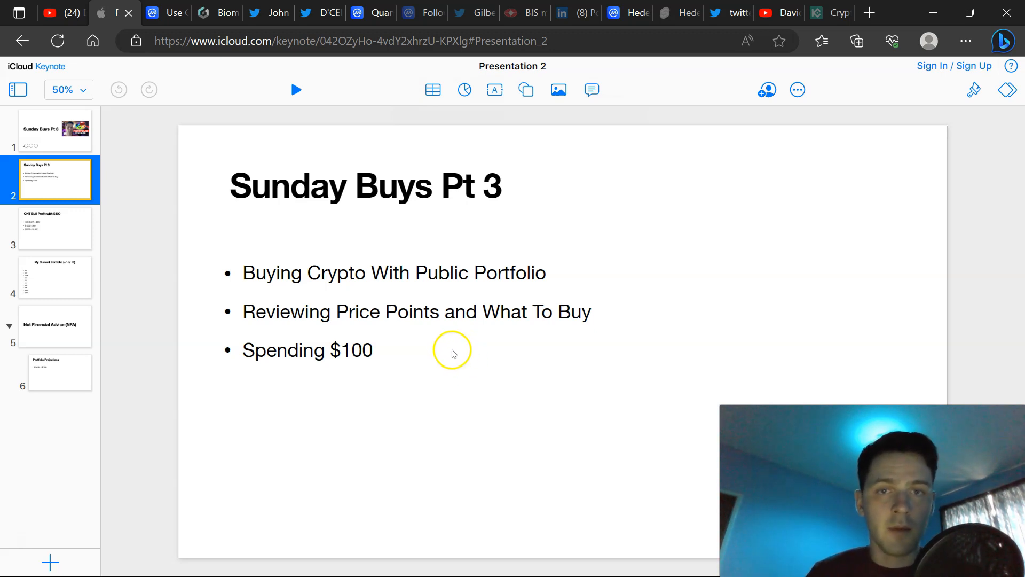
mouse_move(448, 344)
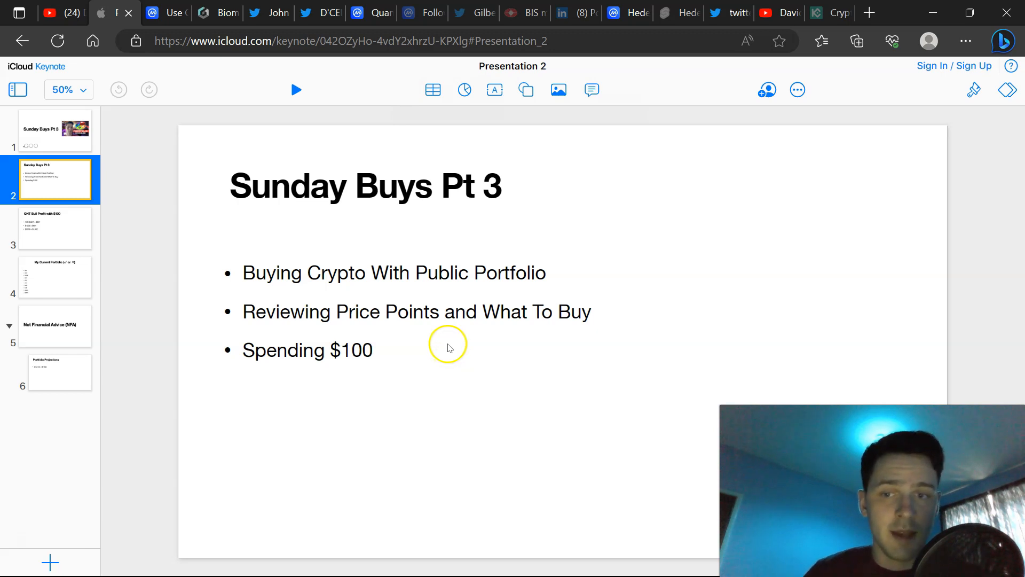
mouse_move(447, 356)
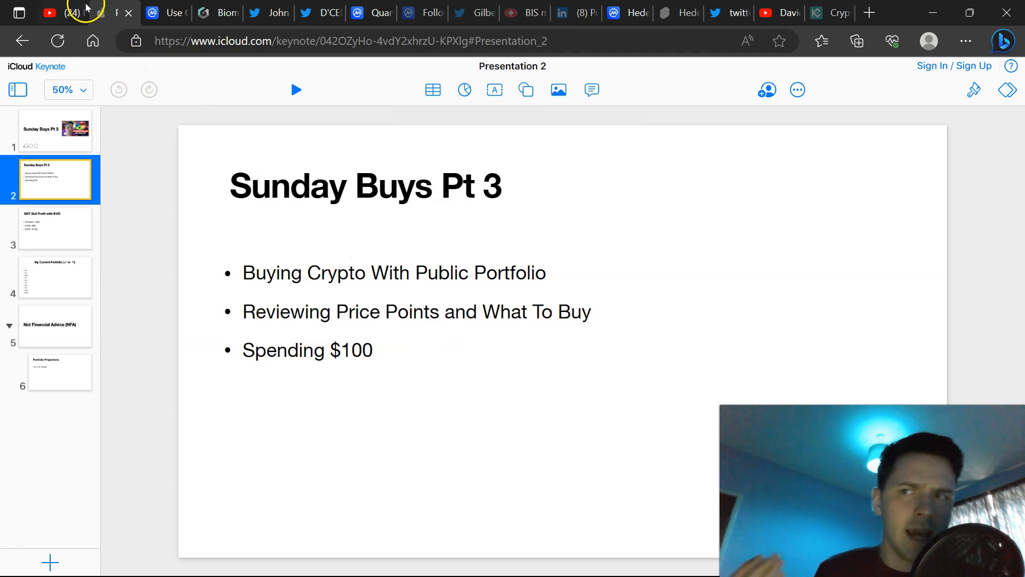
click(58, 13)
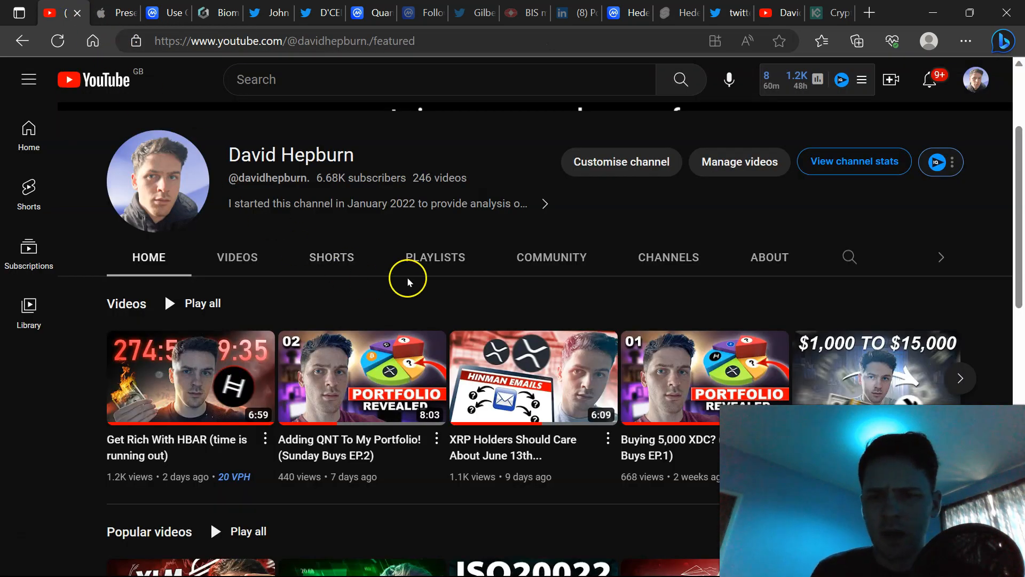
mouse_move(309, 293)
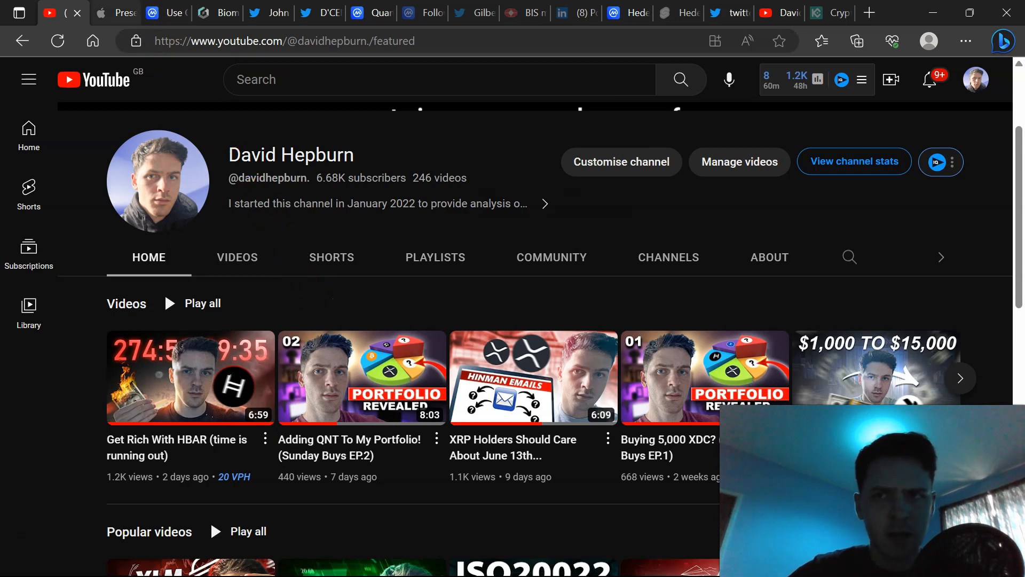
- Return to the Keynote deck and show slide 3, QNT Bull Profit with $100
click(112, 12)
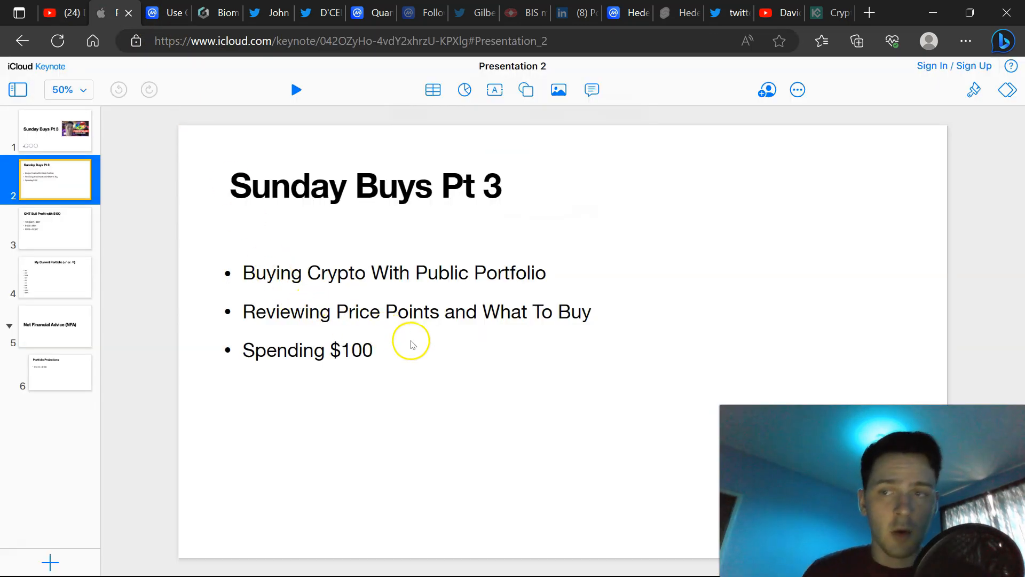
click(55, 229)
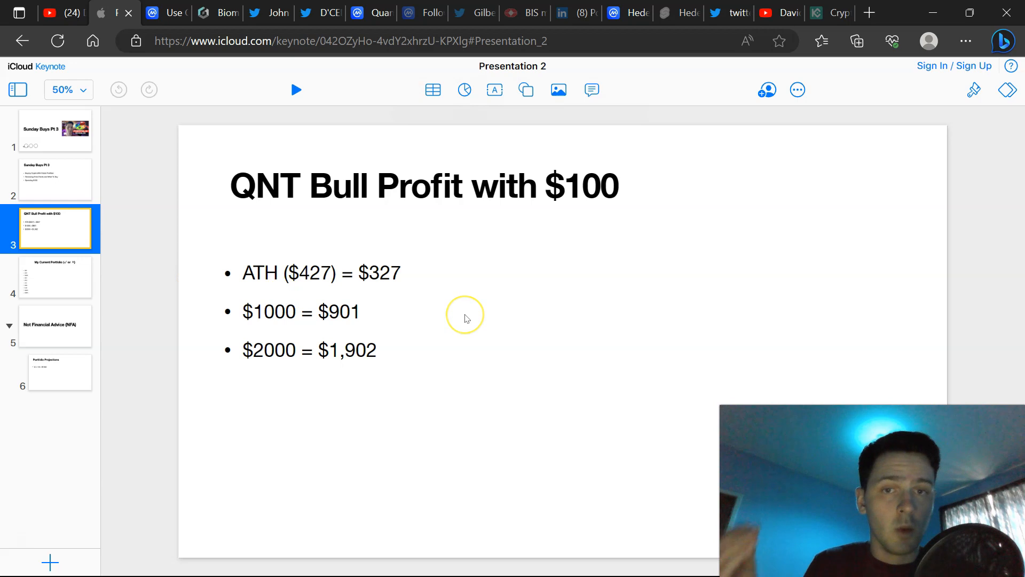
mouse_move(460, 308)
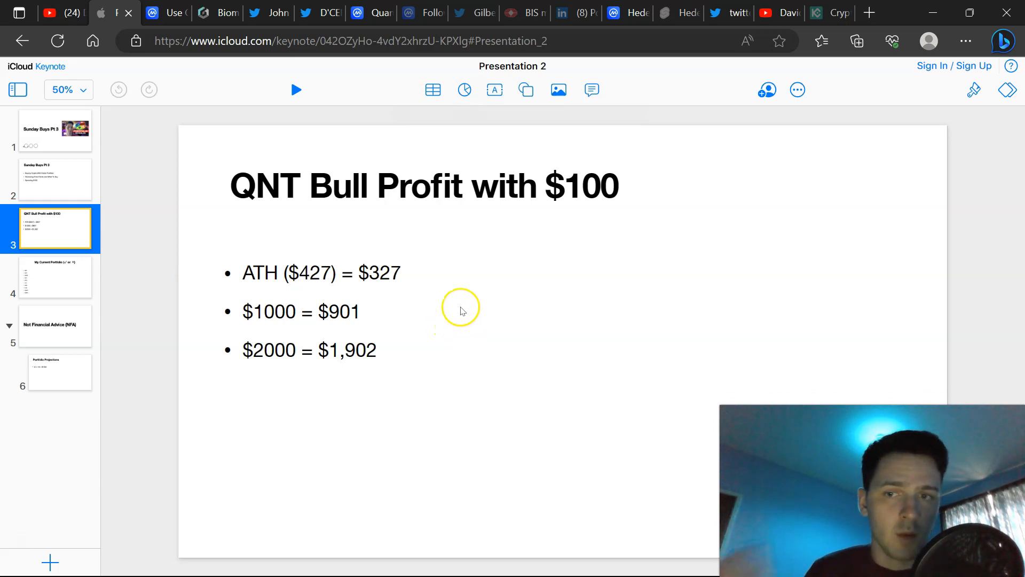
mouse_move(420, 296)
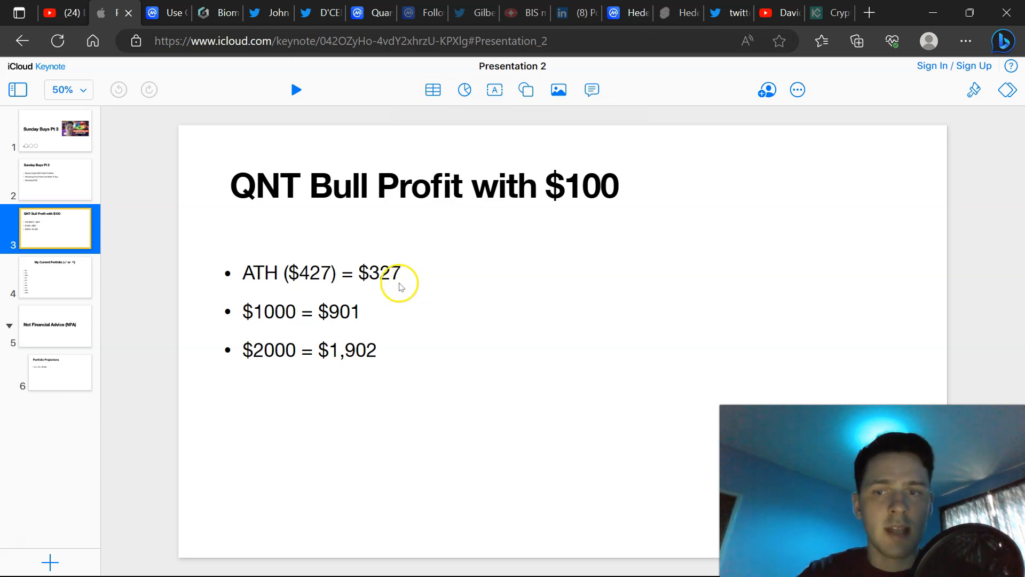
mouse_move(269, 312)
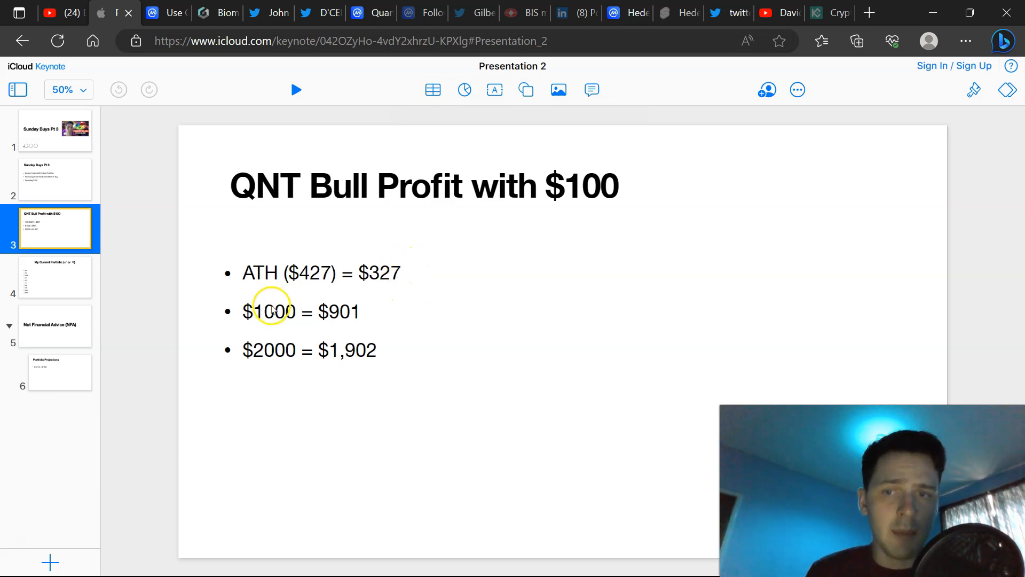
mouse_move(429, 314)
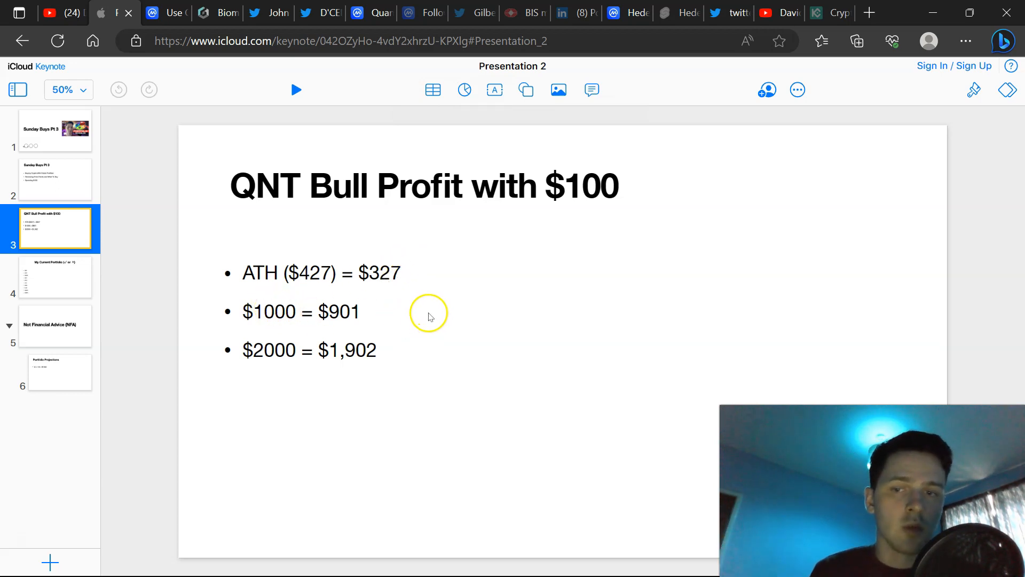
mouse_move(402, 340)
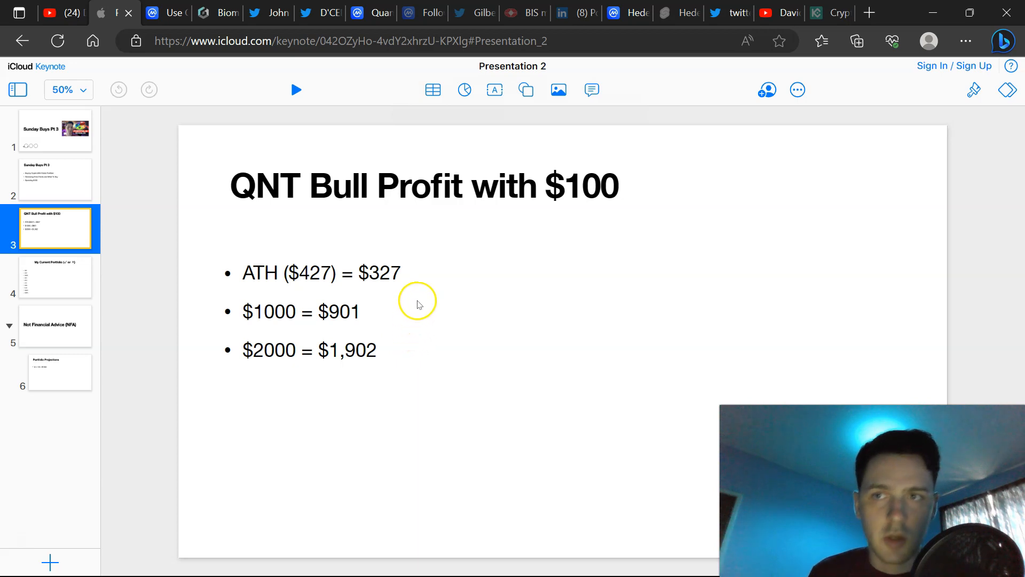
- Switch to the CoinMarketCap portfolio dashboard showing the $337.21 balance and allocation
click(160, 13)
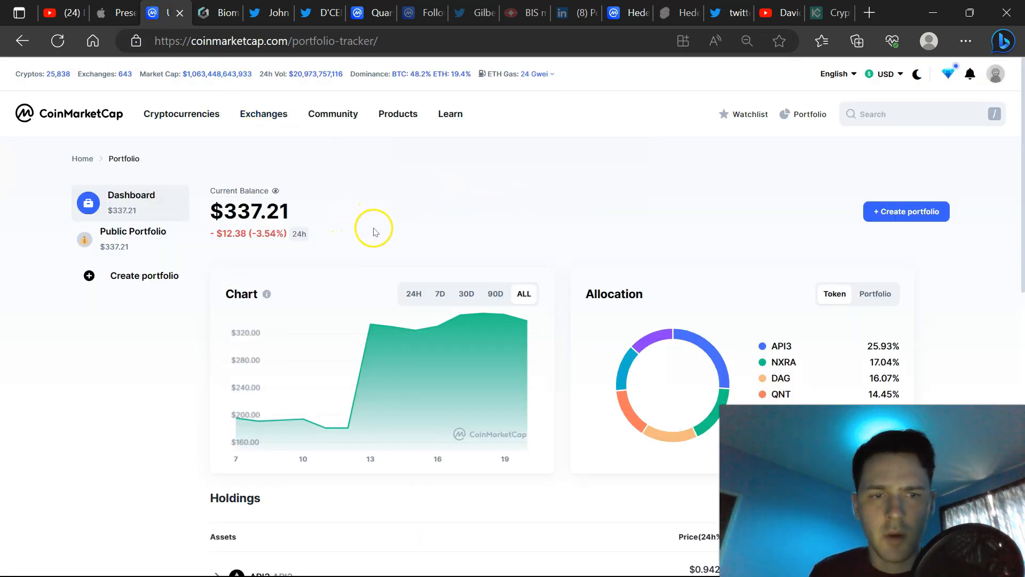
mouse_move(801, 396)
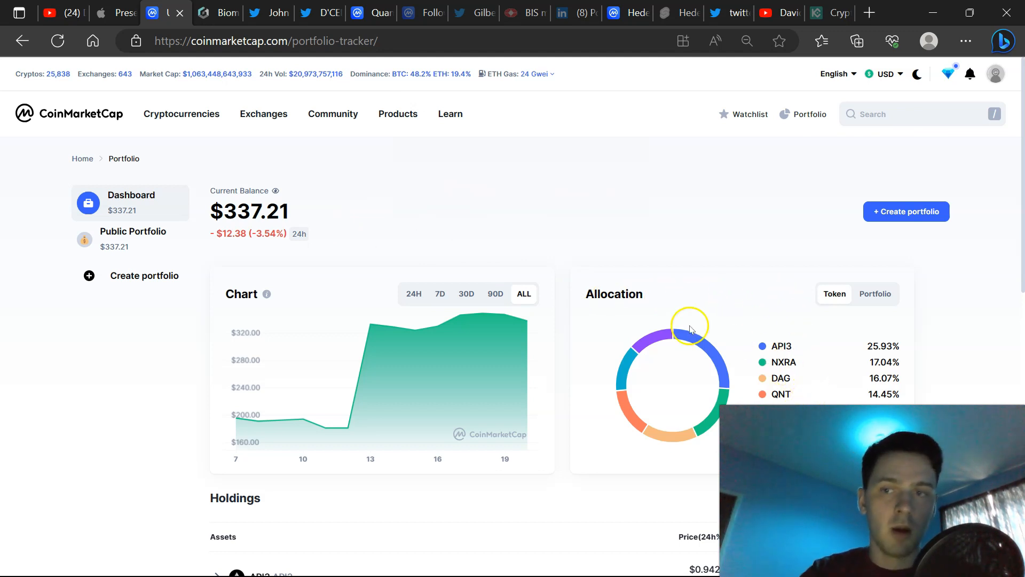
mouse_move(433, 248)
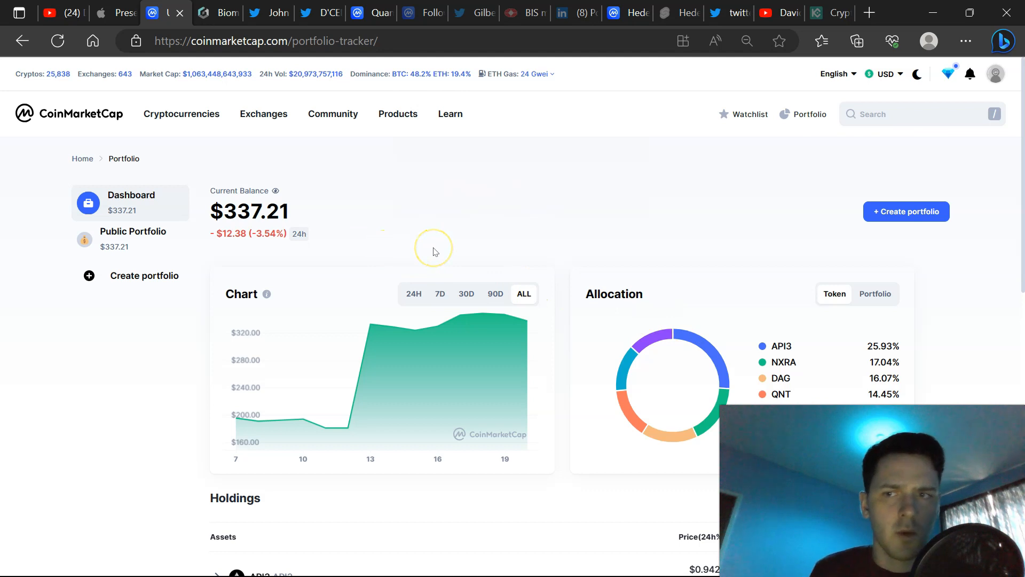
mouse_move(436, 250)
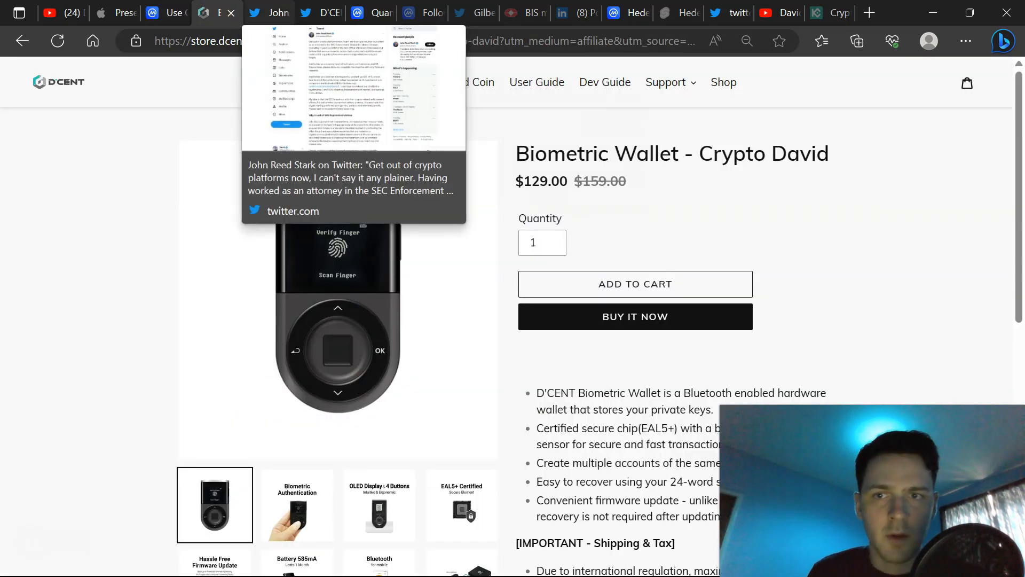
- Open the John Reed Stark tweet urging people to leave crypto platforms
click(272, 12)
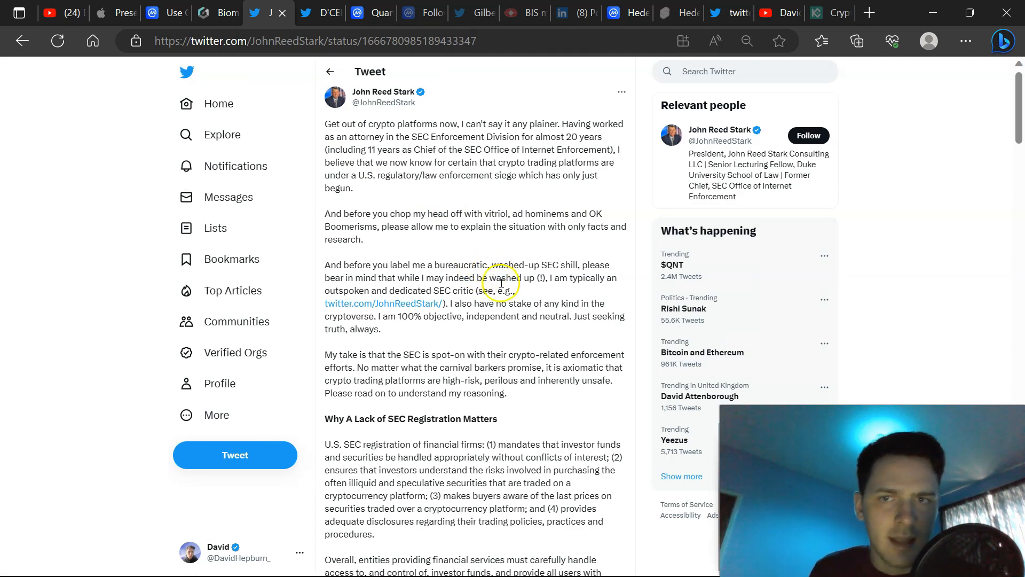
mouse_move(499, 303)
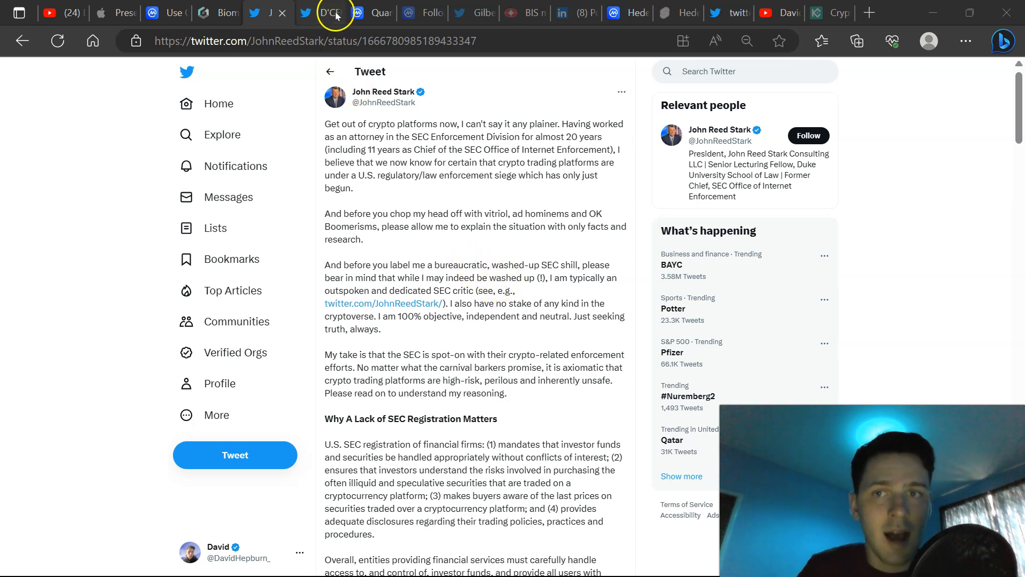
- View the D'CENT Wallet NatWest tweet, then return to the My Current Portfolio slide
click(336, 13)
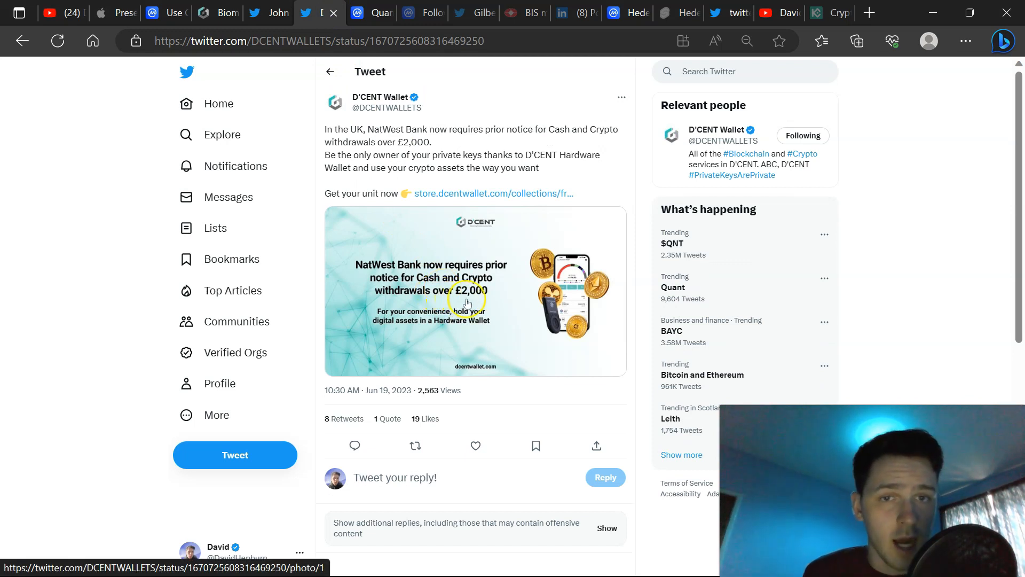
mouse_move(487, 293)
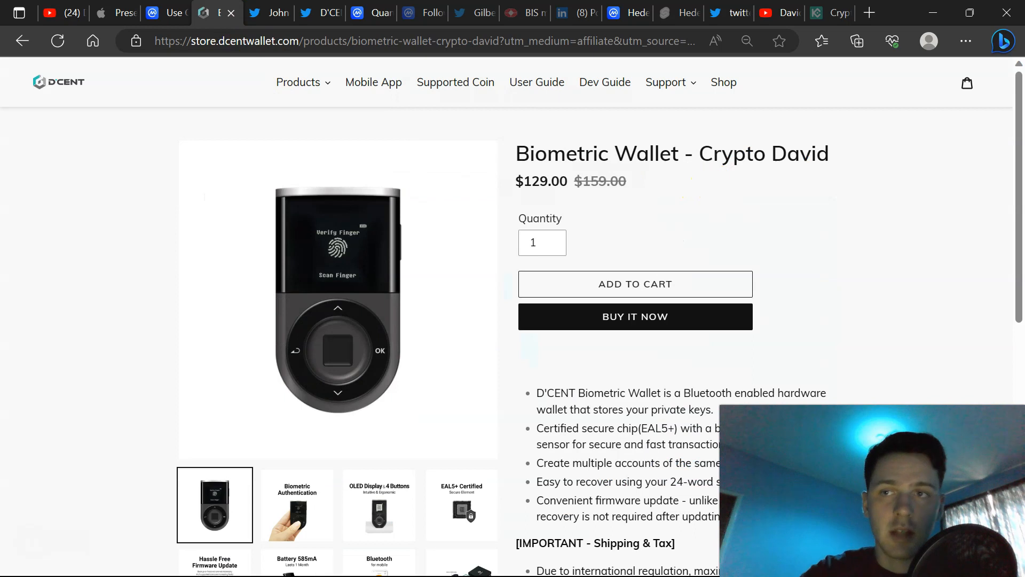
click(154, 13)
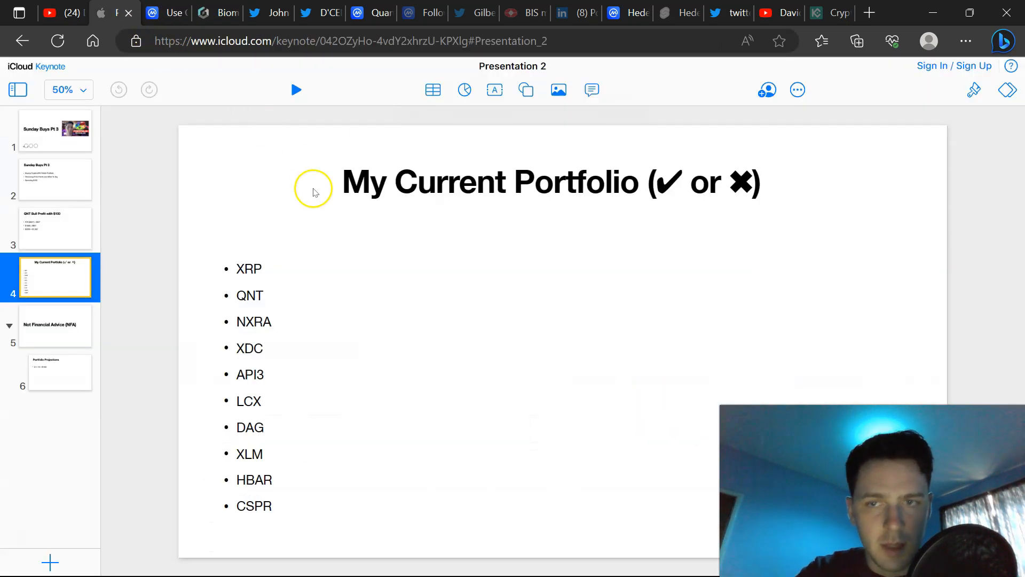
click(360, 13)
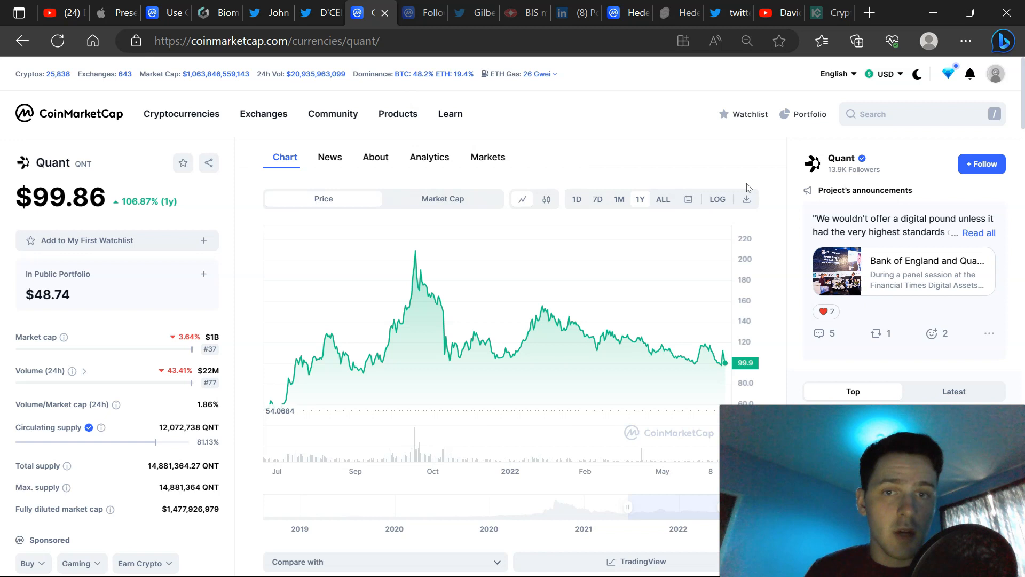
mouse_move(745, 203)
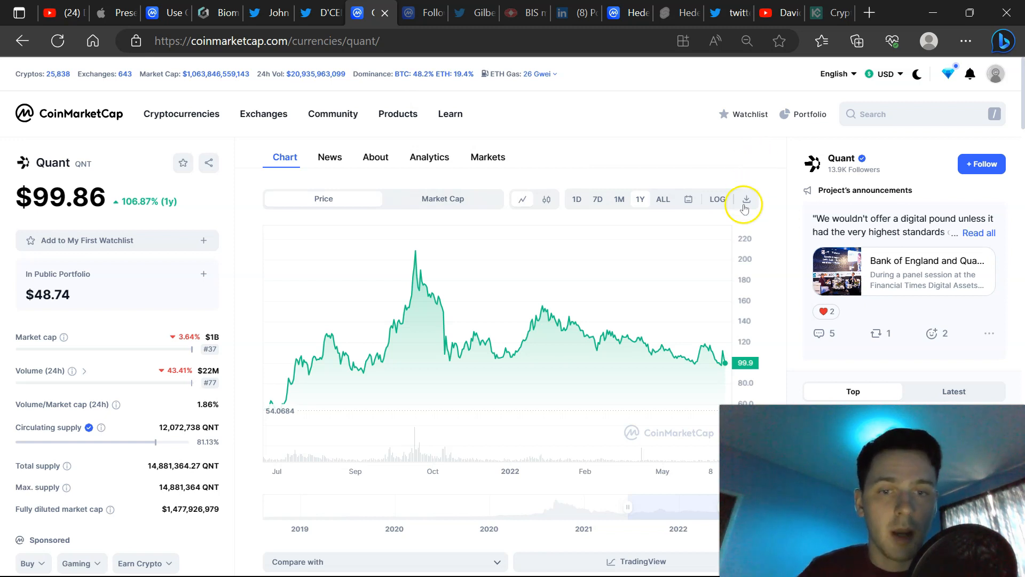
mouse_move(499, 299)
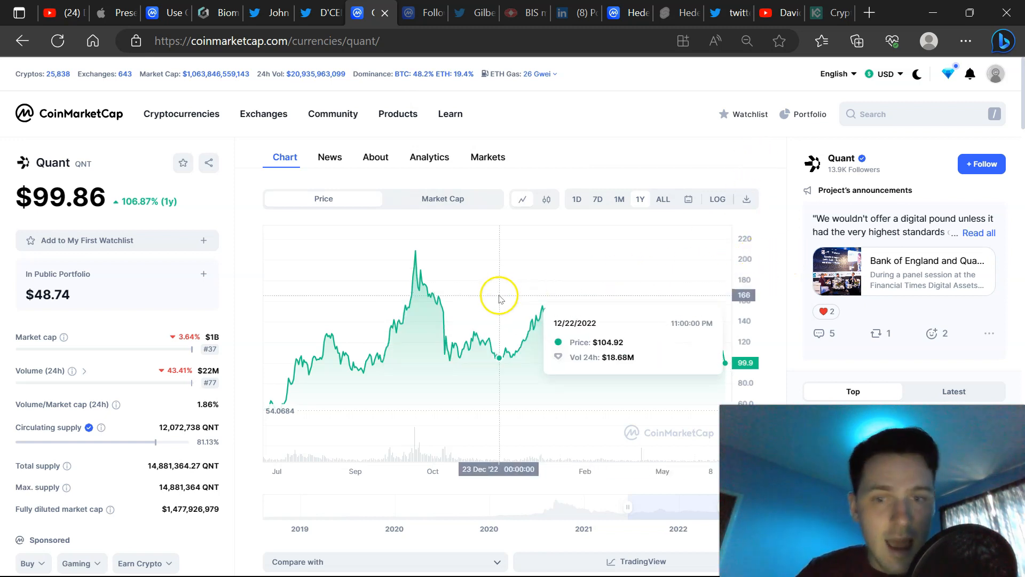
mouse_move(504, 299)
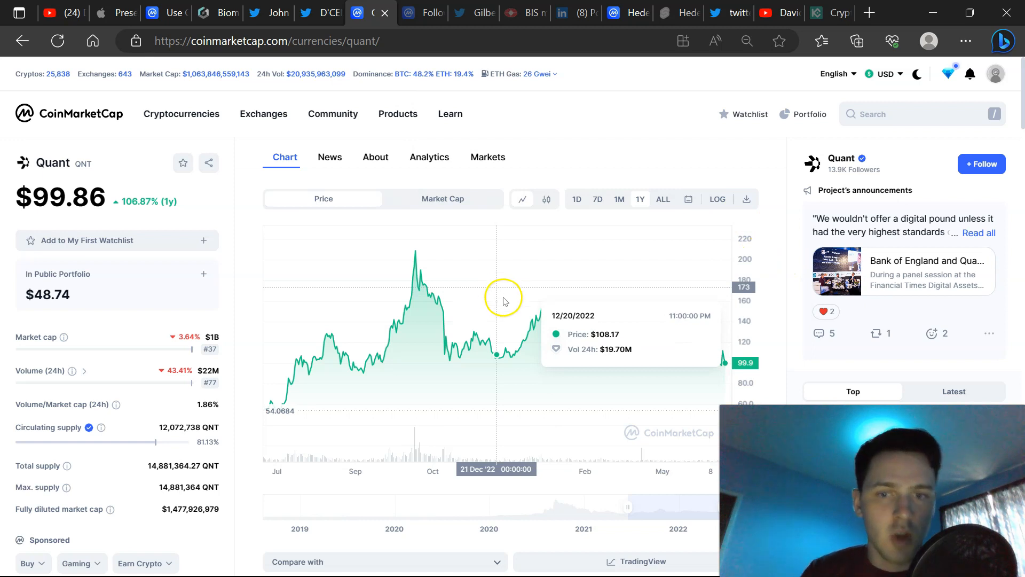
mouse_move(545, 291)
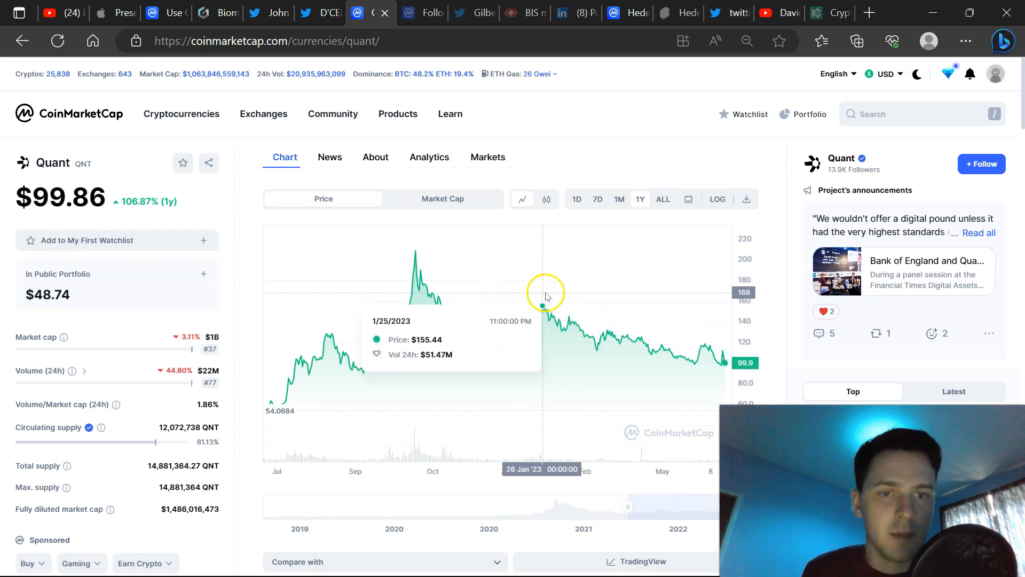
mouse_move(726, 295)
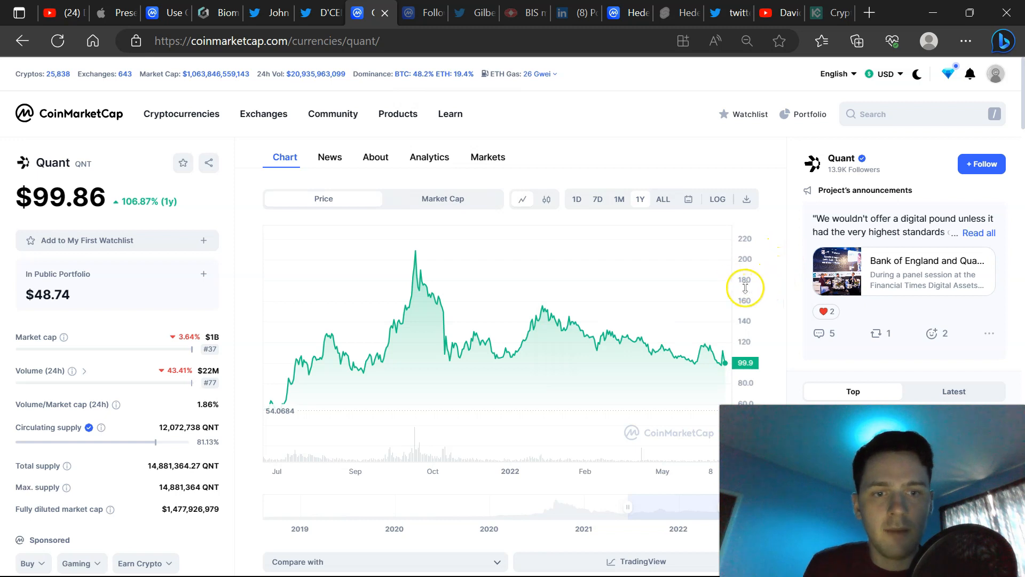
mouse_move(723, 277)
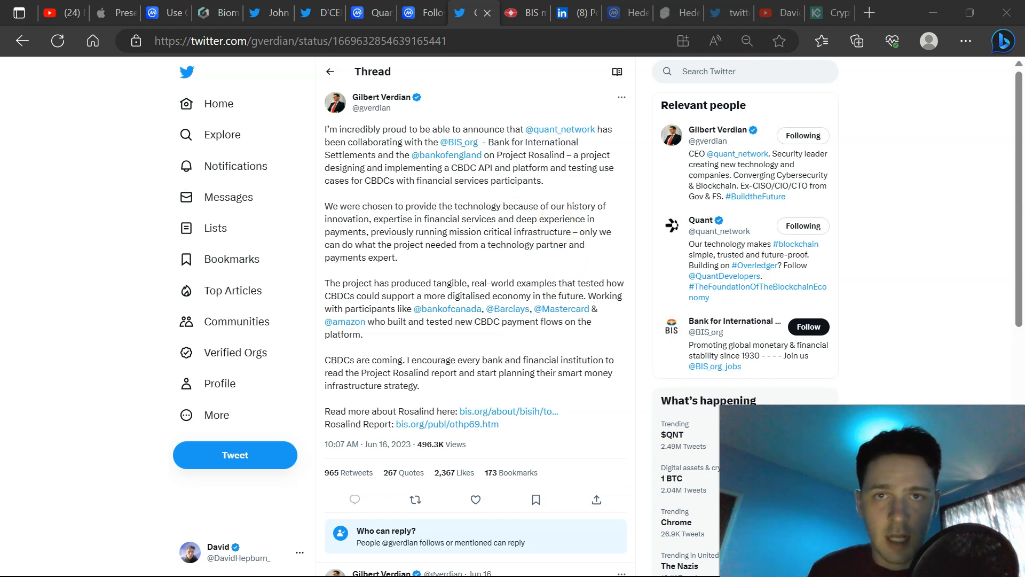
- Browse the BIS member central banks list from Bank of Algeria to Deutsche Bundesbank
click(523, 13)
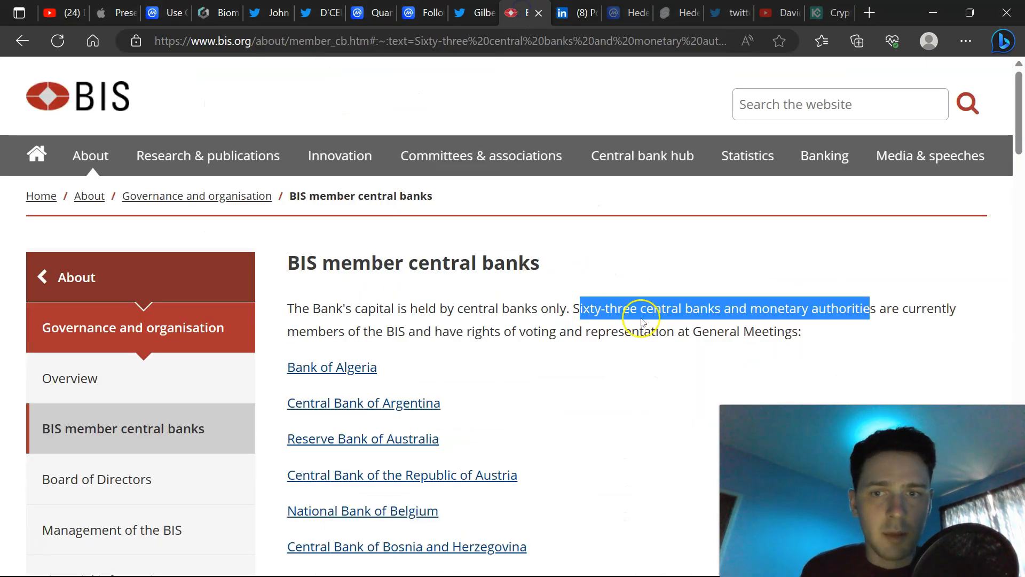
mouse_move(651, 353)
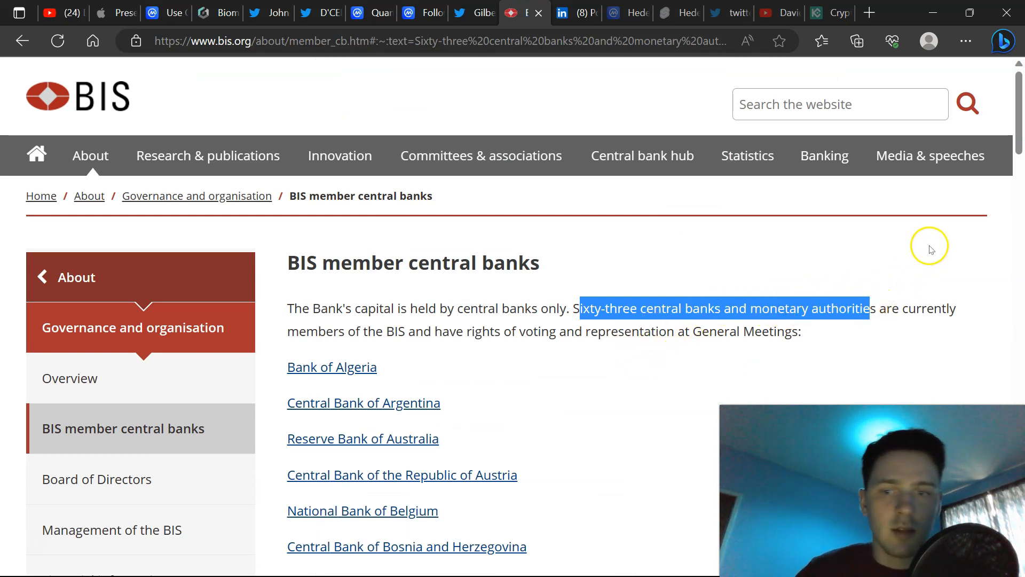
scroll(down, 3)
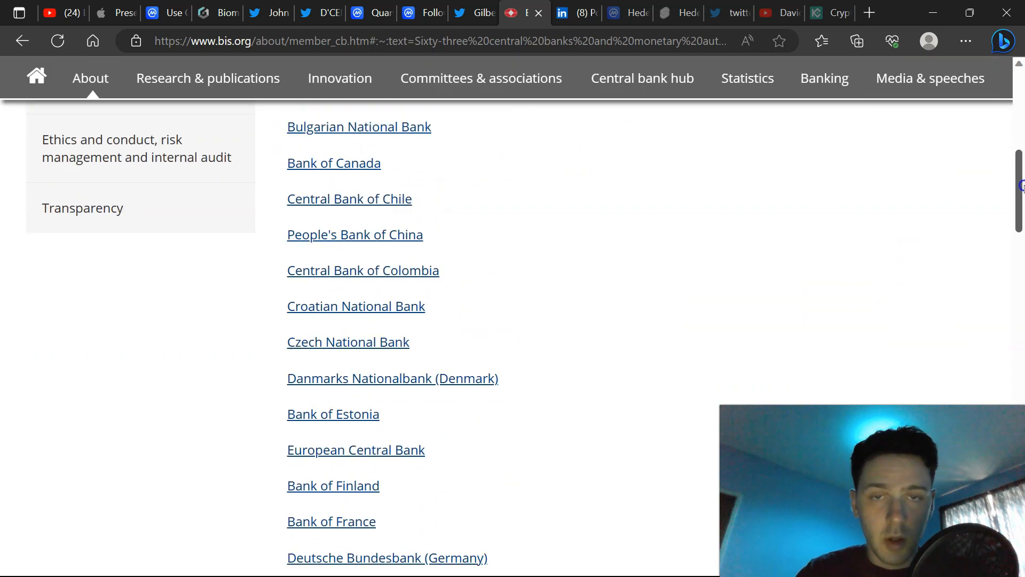
scroll(down, 3)
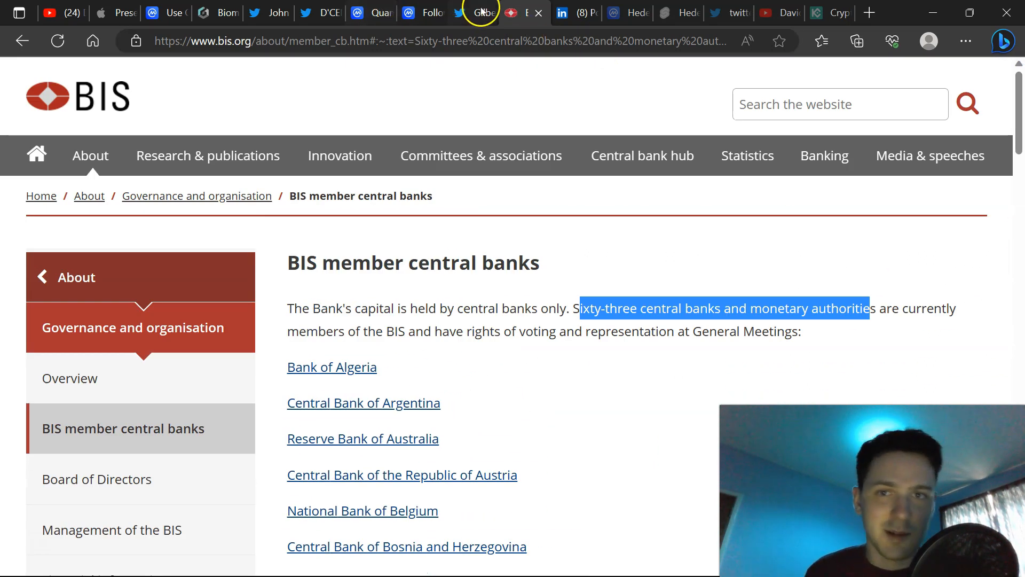
mouse_move(474, 12)
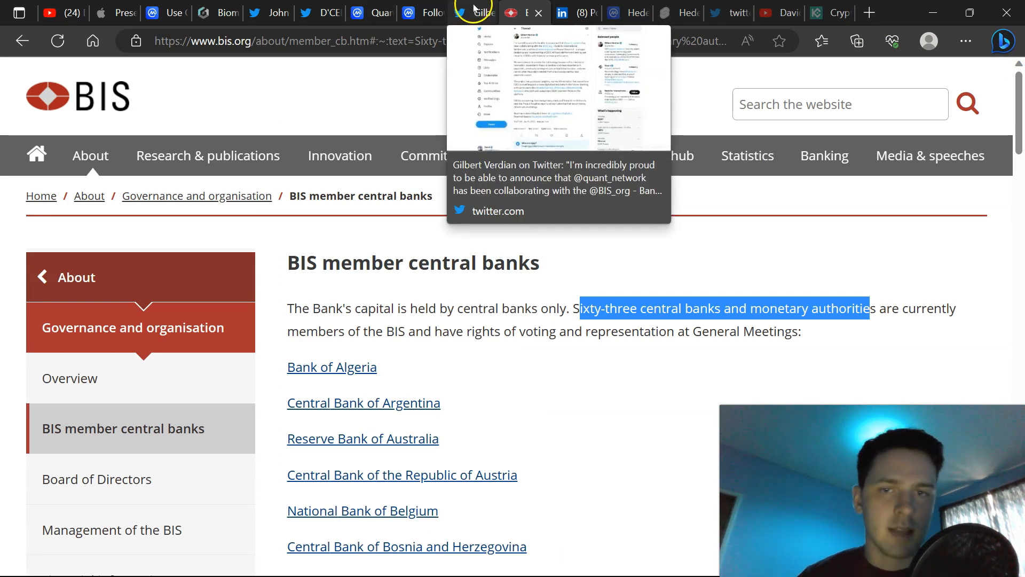
- Revisit the Project Rosalind Twitter thread, then return to Quant's $99.89 CoinMarketCap page
click(485, 13)
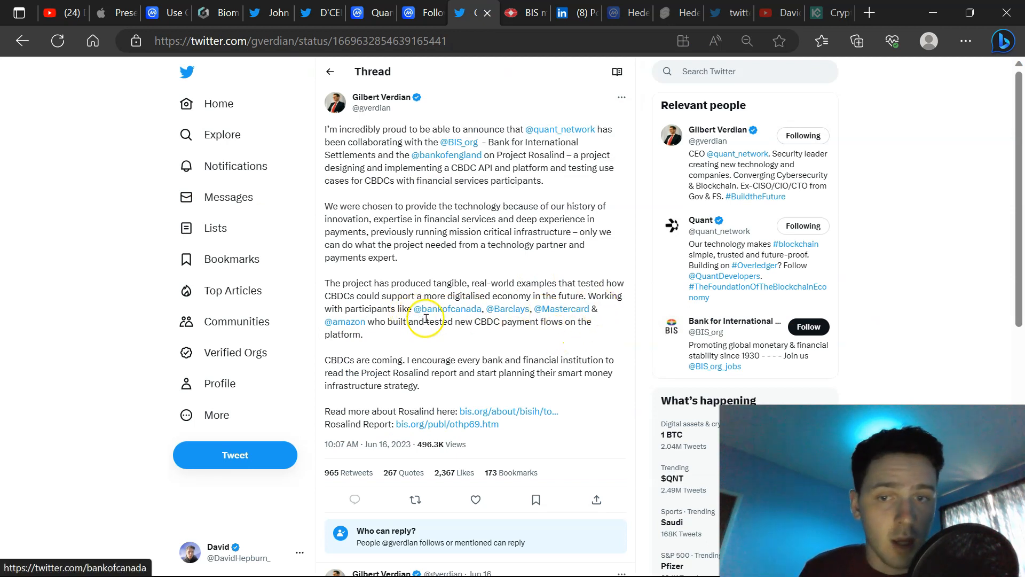
mouse_move(562, 309)
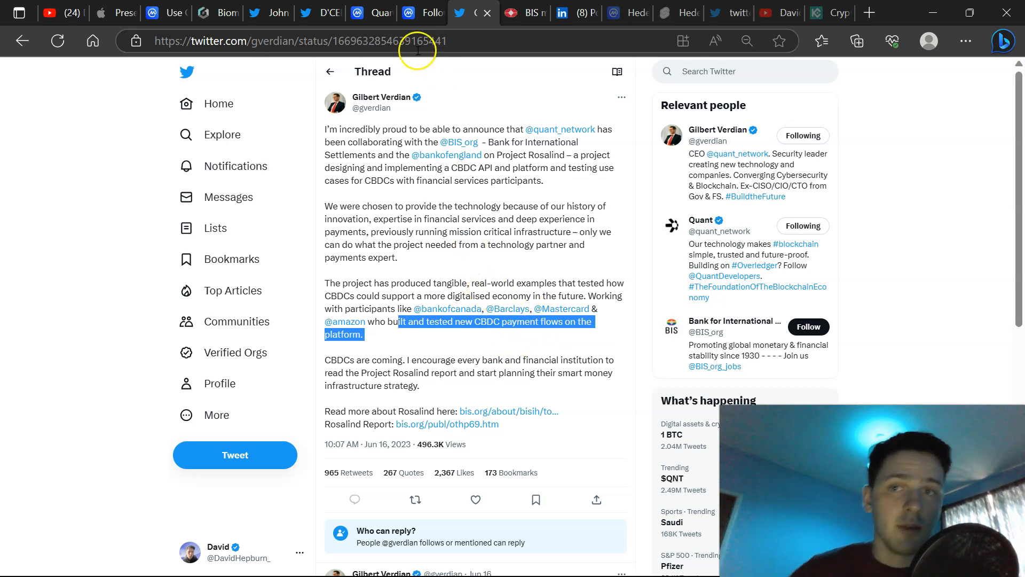
click(360, 12)
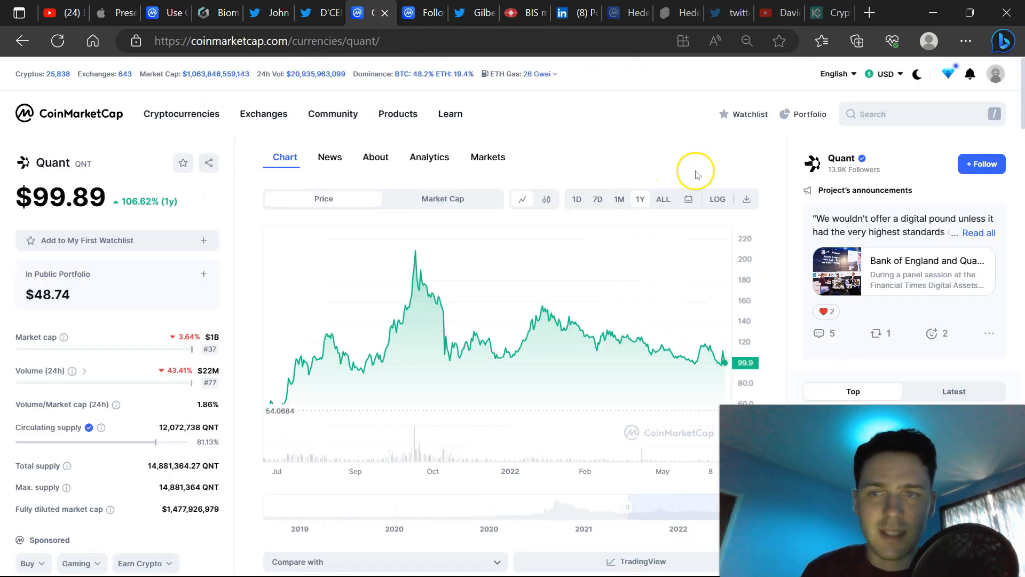
mouse_move(699, 173)
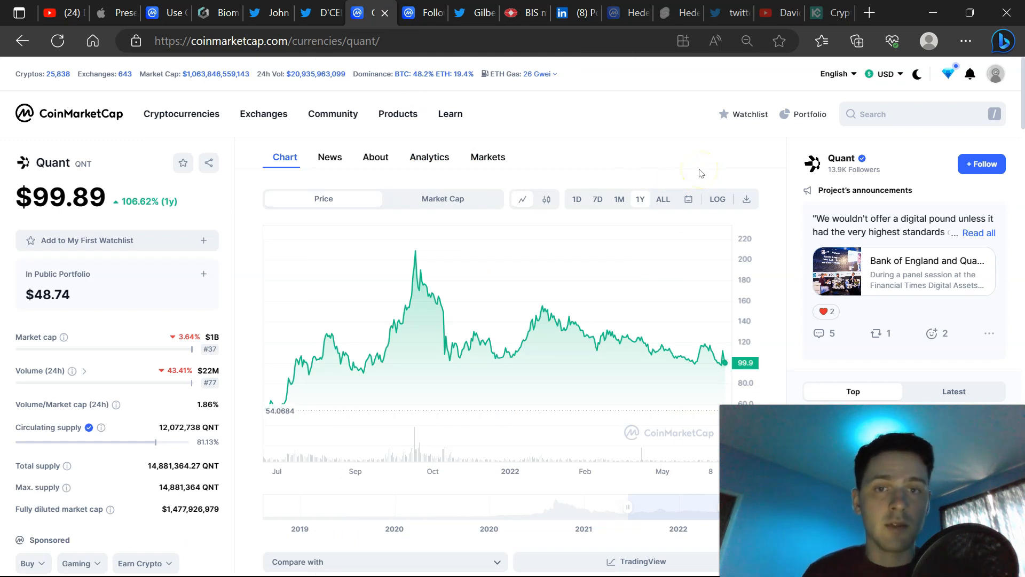
mouse_move(677, 159)
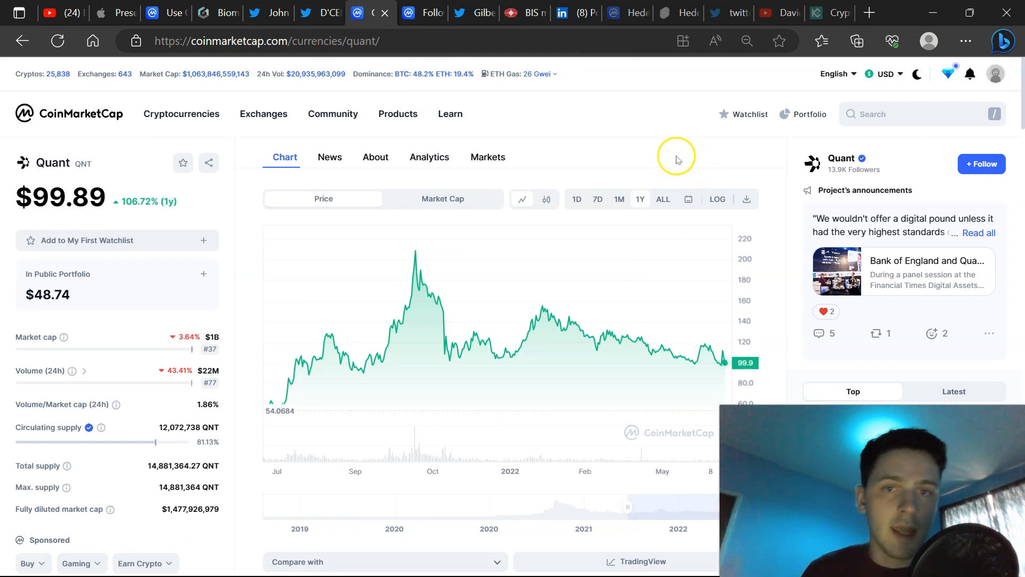
- Scroll through the bearish Capone11 CoinMarketCap Community profile's QNT posts
click(412, 12)
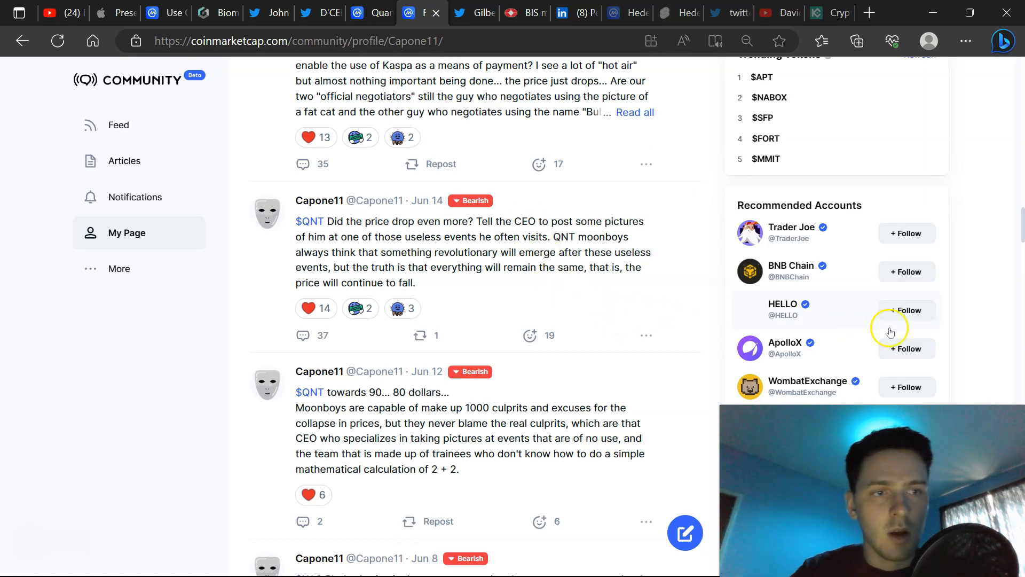
scroll(down, 3)
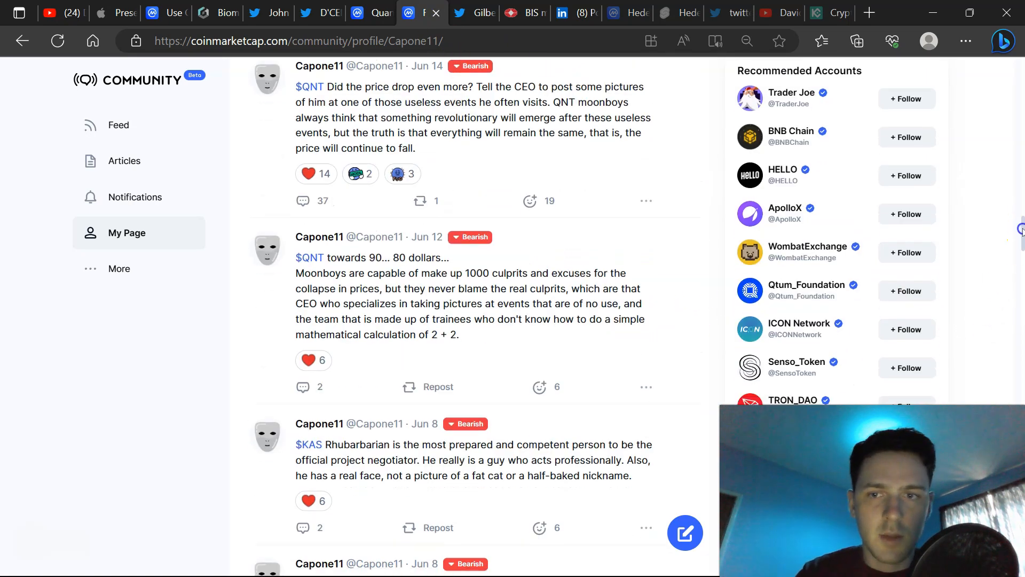
scroll(down, 3)
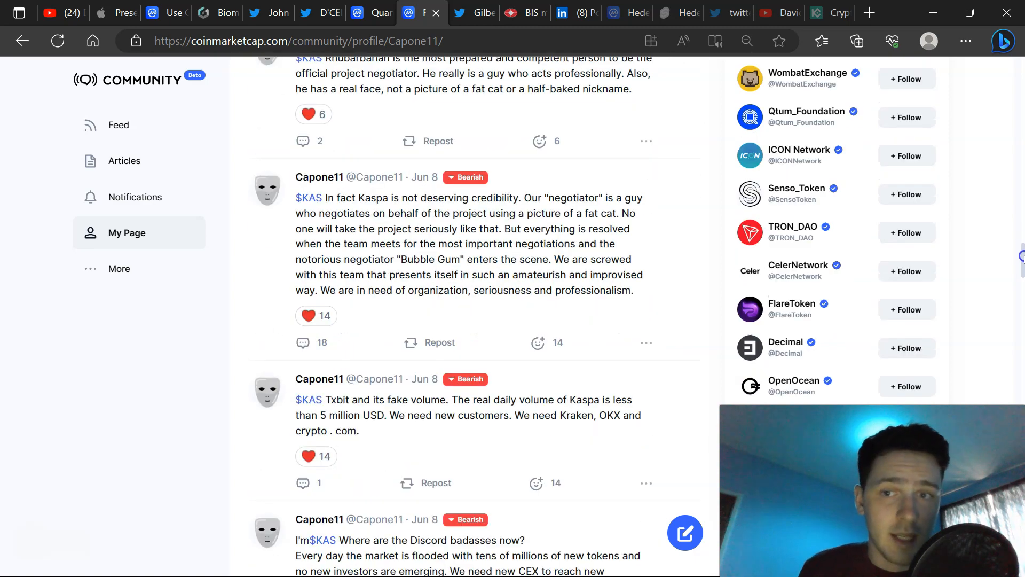
scroll(down, 3)
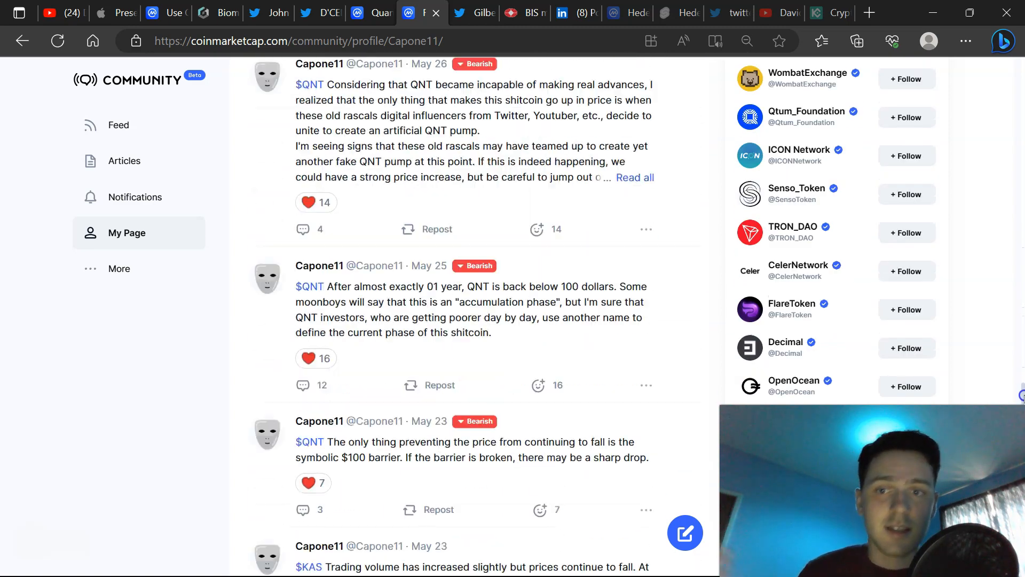
scroll(down, 3)
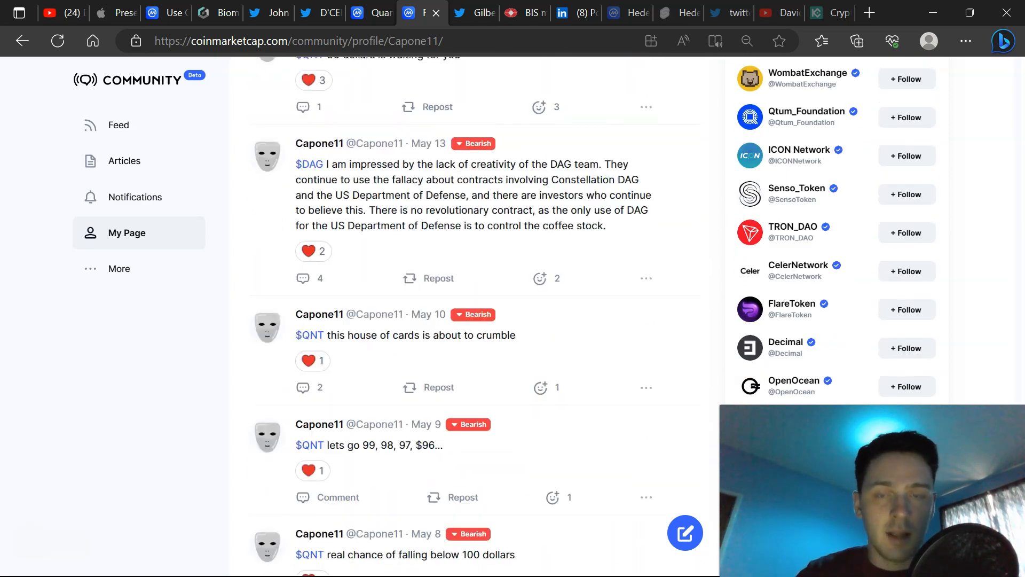
scroll(down, 3)
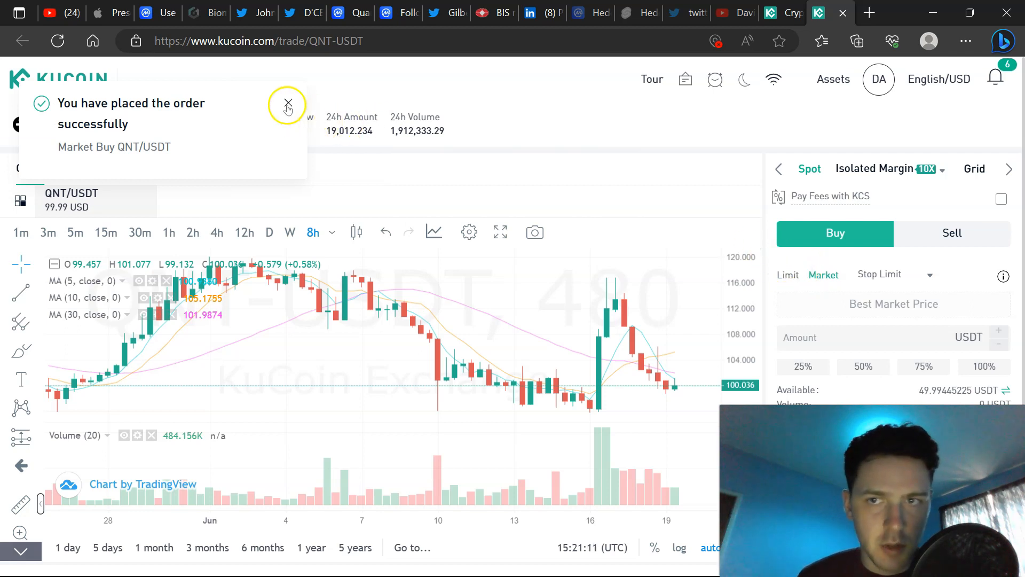
- Dismiss the KuCoin order confirmation and review the $386.23 Public Portfolio with Quant at 25.62%
click(287, 104)
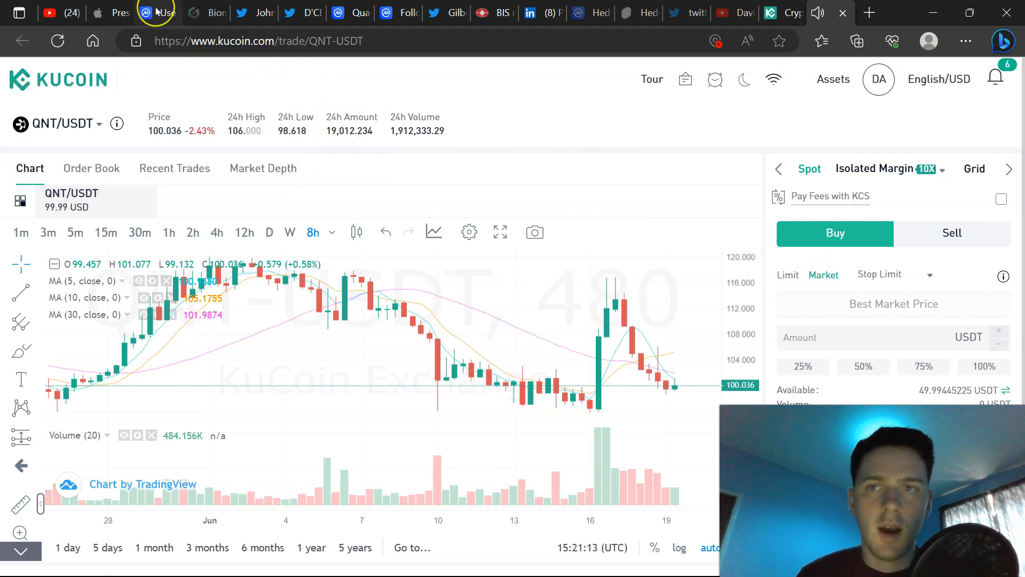
click(146, 11)
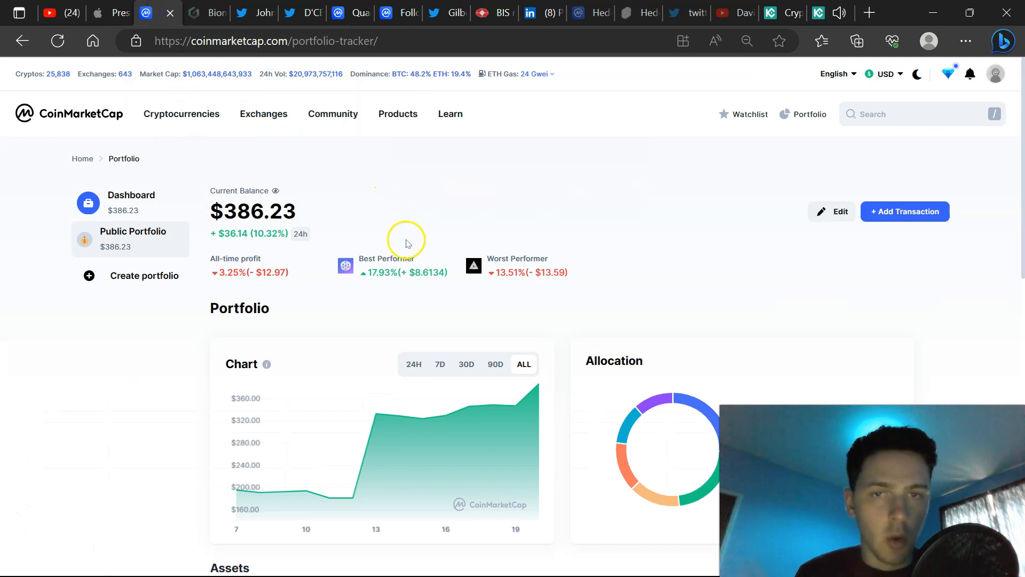
mouse_move(507, 290)
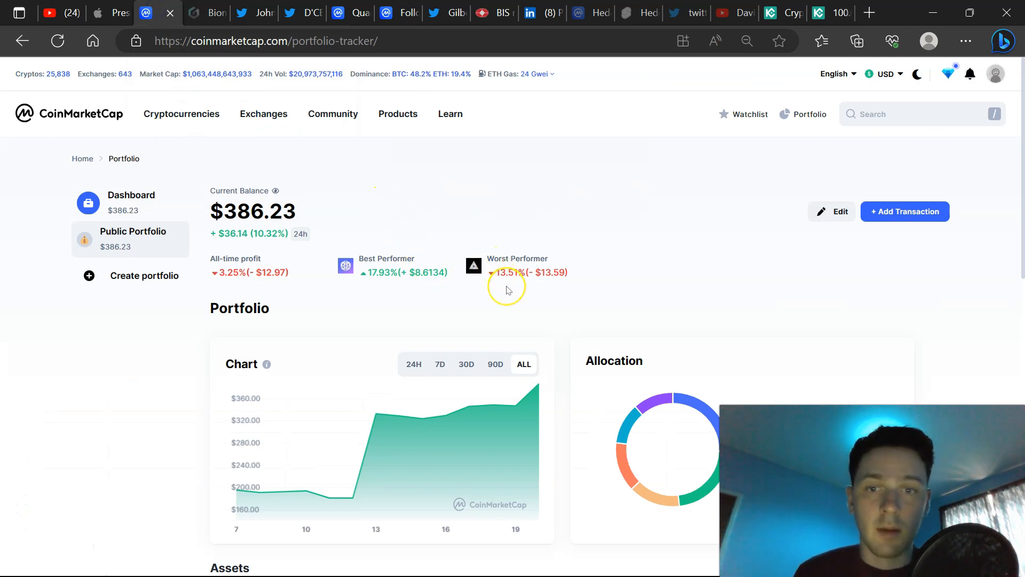
mouse_move(468, 304)
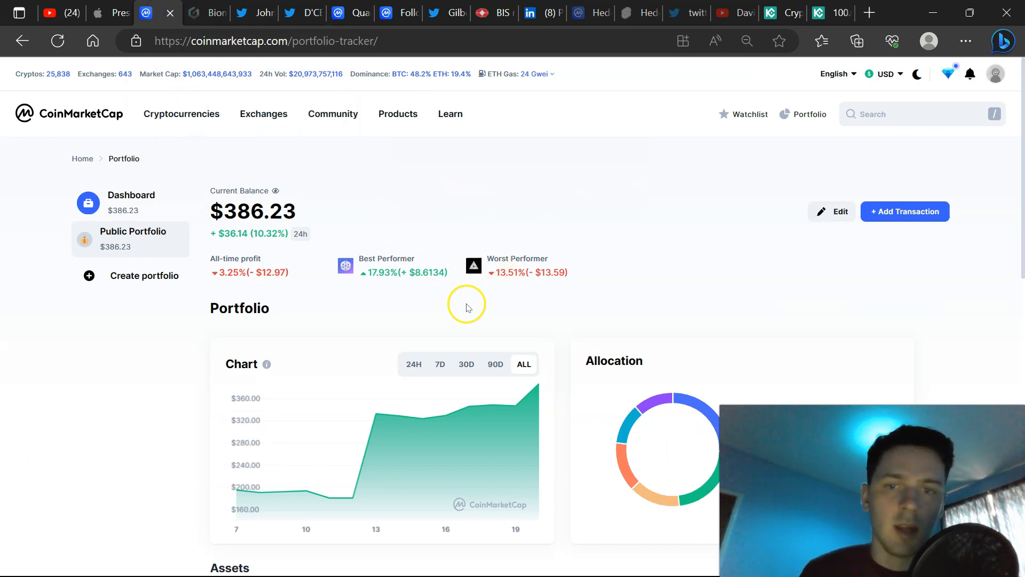
mouse_move(484, 293)
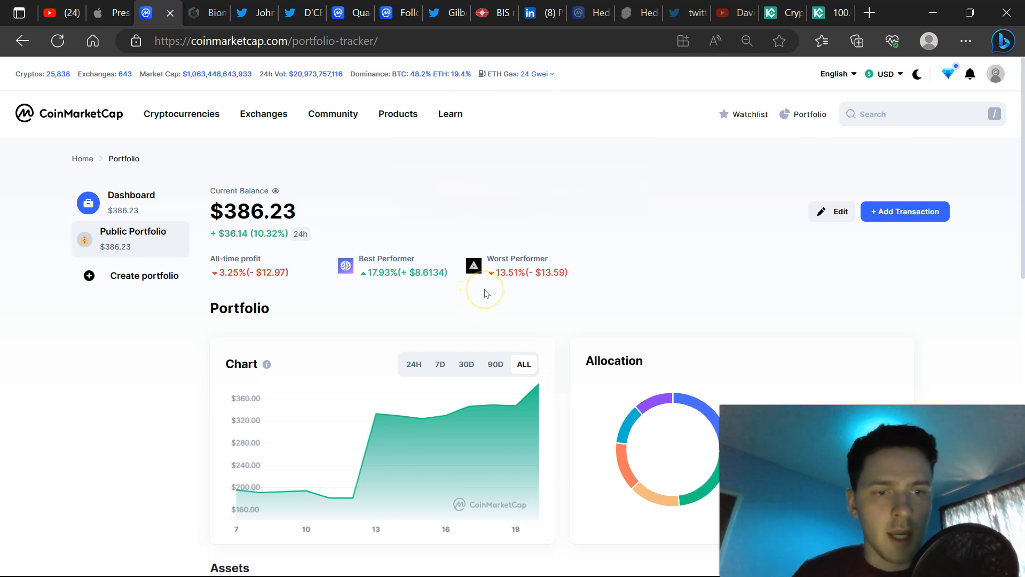
mouse_move(478, 282)
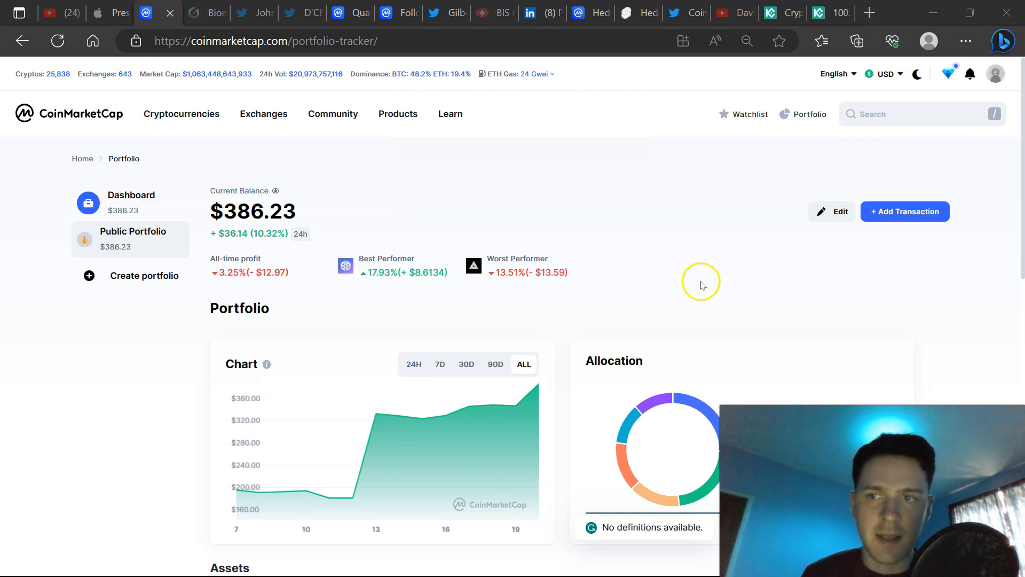
mouse_move(711, 288)
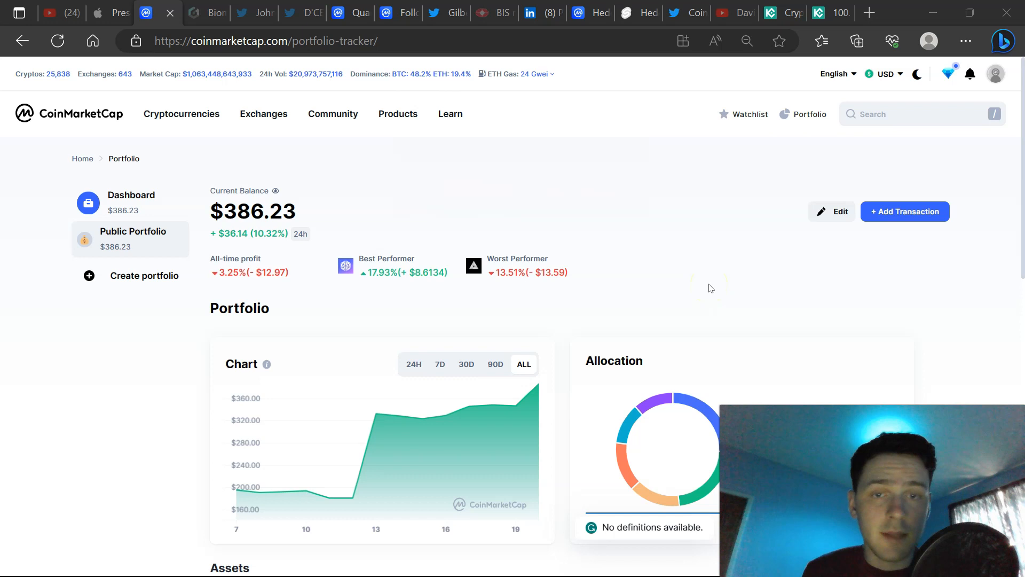
mouse_move(666, 295)
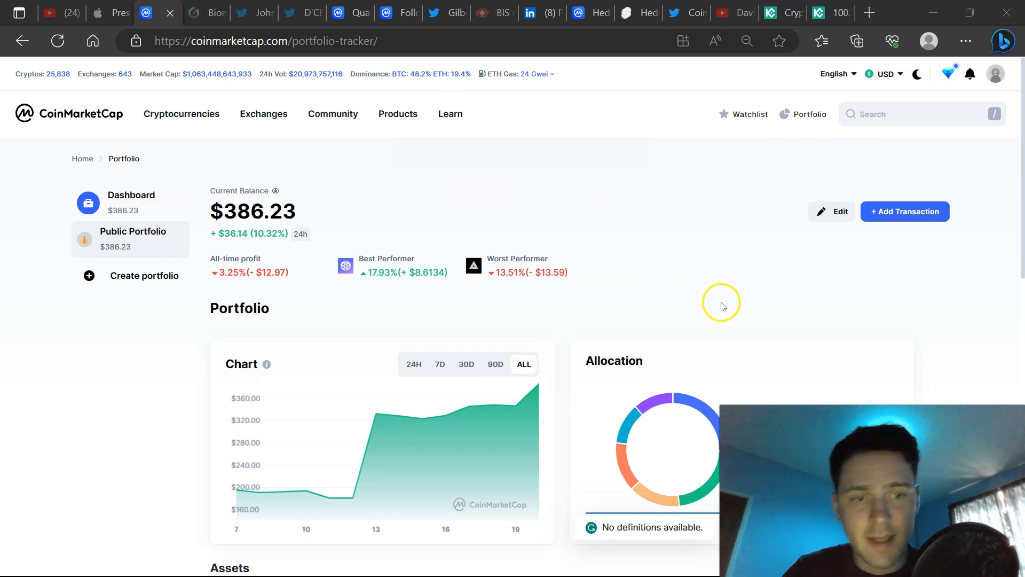
mouse_move(731, 301)
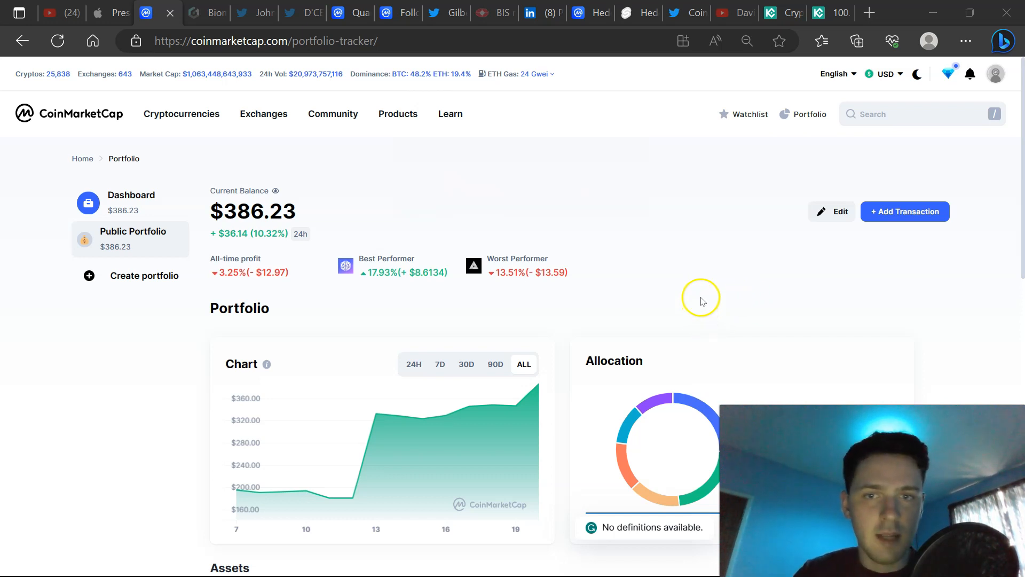
mouse_move(1012, 147)
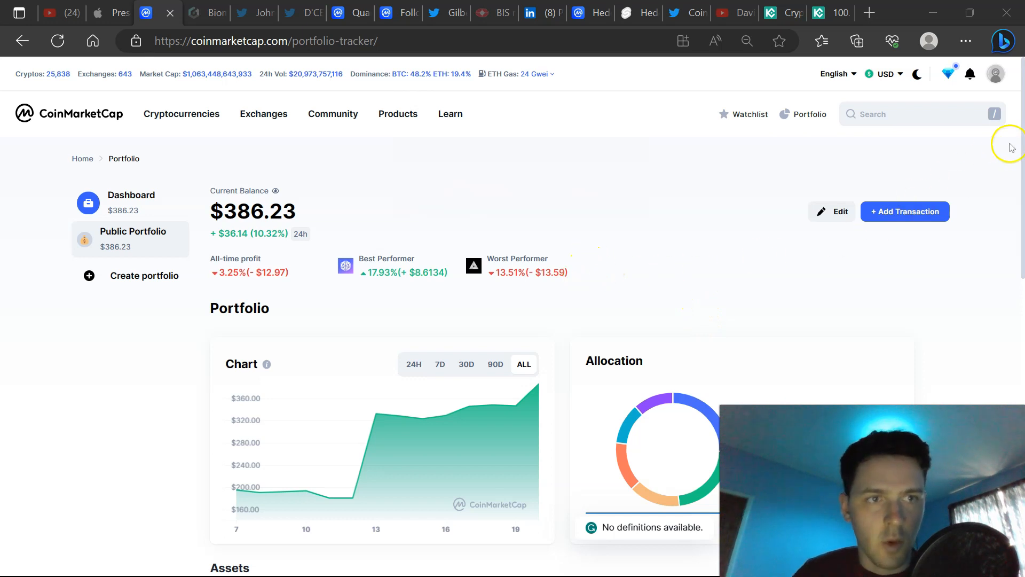
scroll(down, 3)
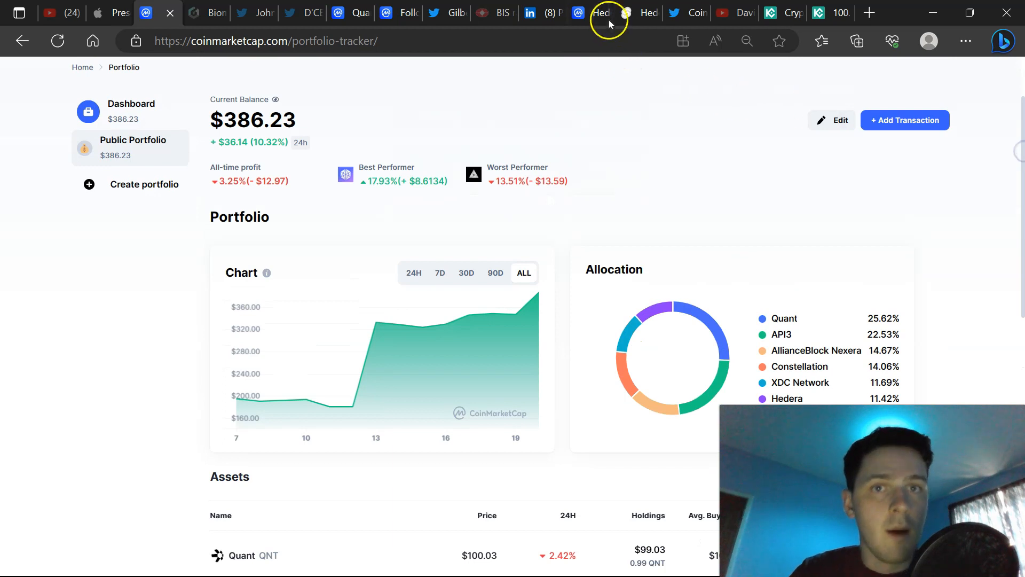
- Switch to Hedera's CoinMarketCap page at $0.04436 to review its one-year price history
click(603, 13)
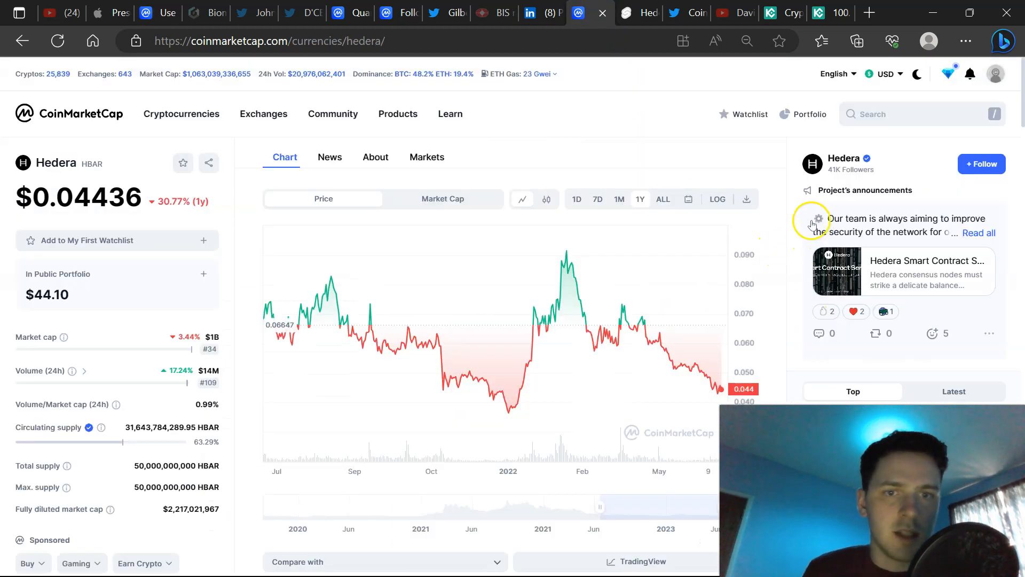
mouse_move(786, 261)
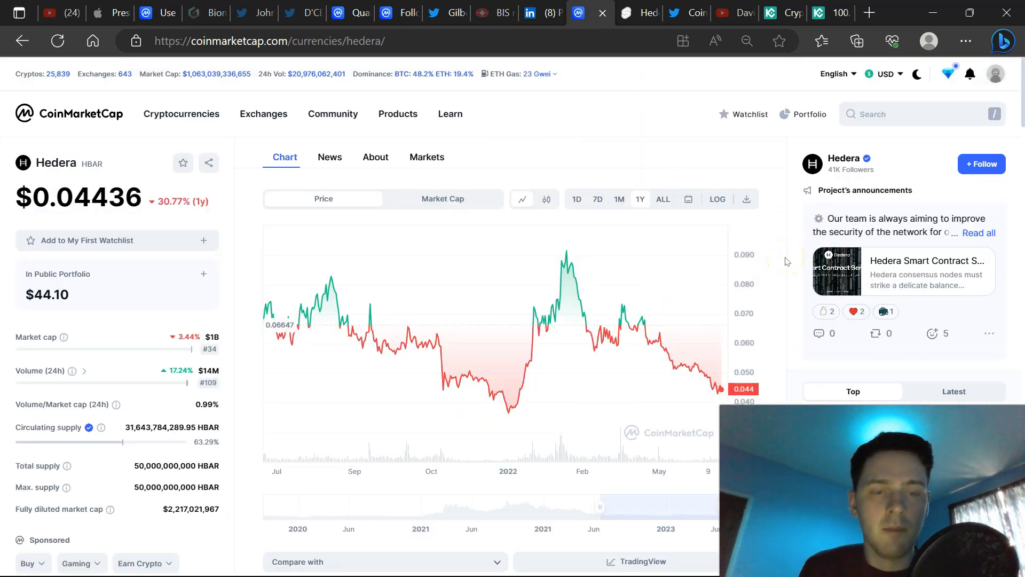
mouse_move(712, 325)
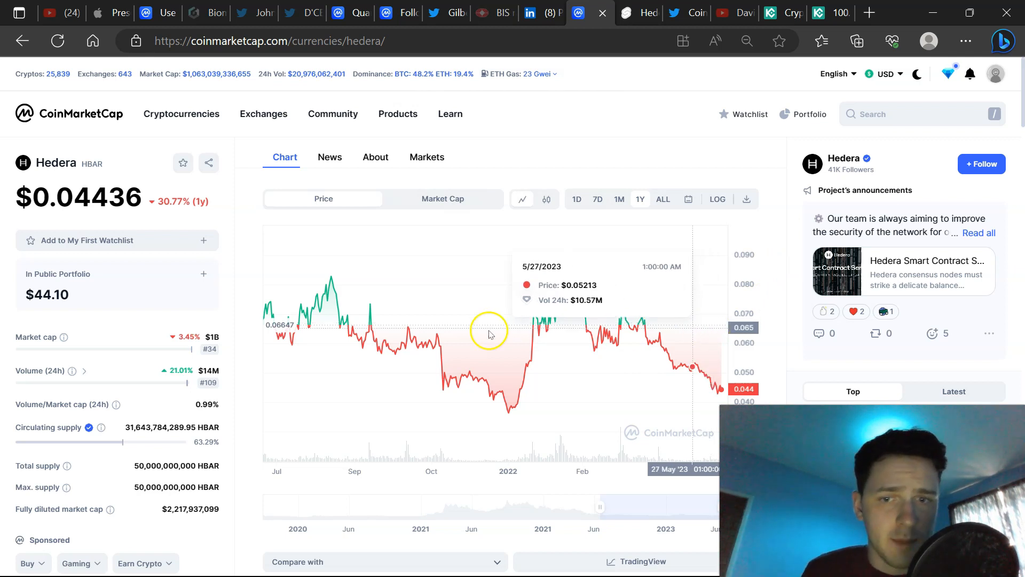
mouse_move(449, 337)
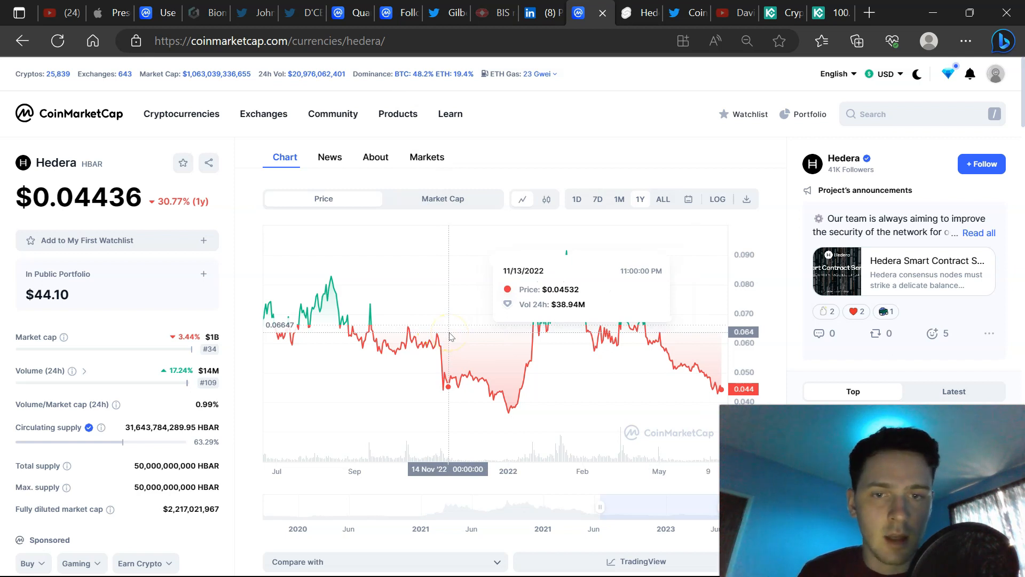
mouse_move(481, 330)
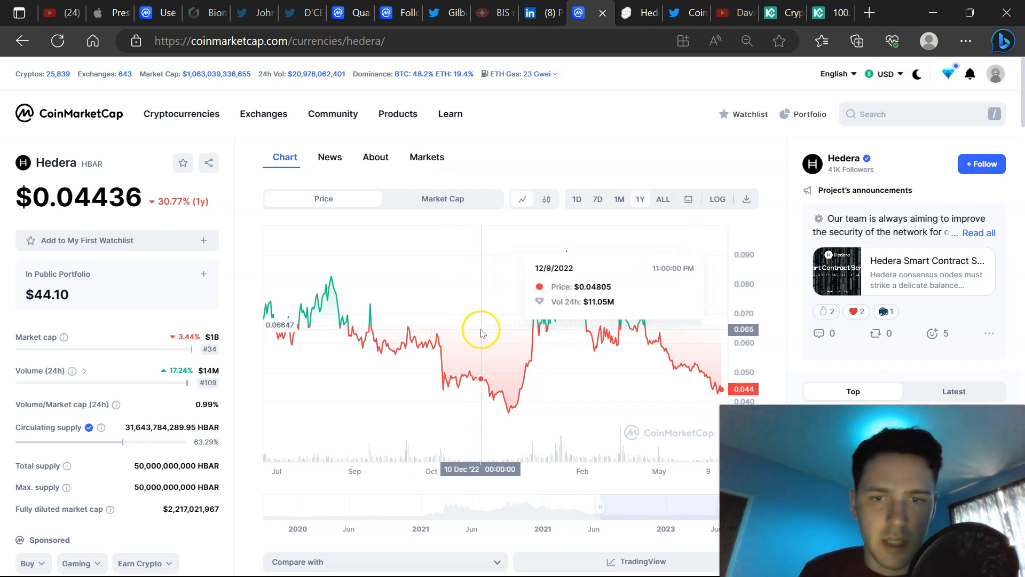
mouse_move(513, 336)
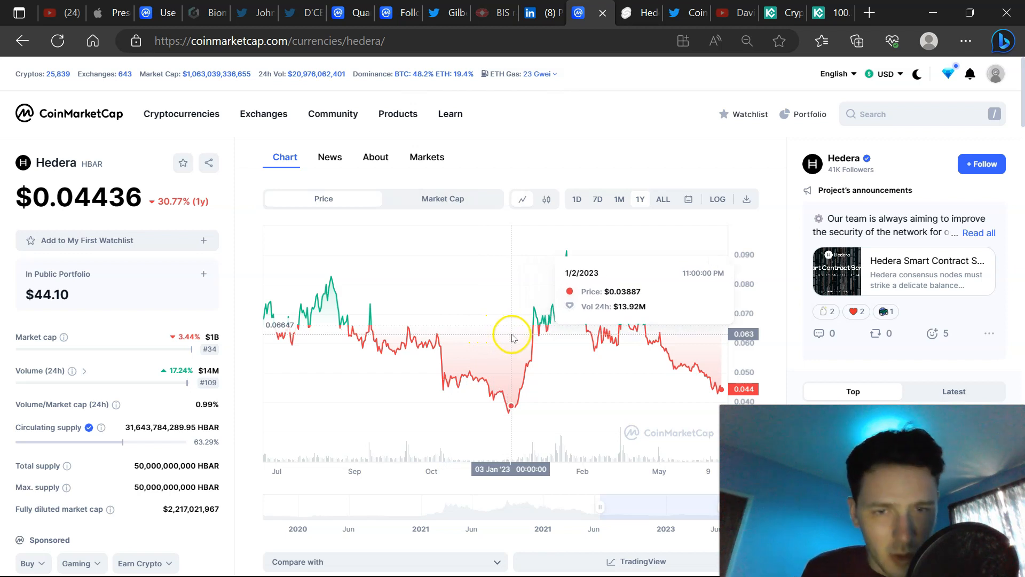
mouse_move(563, 262)
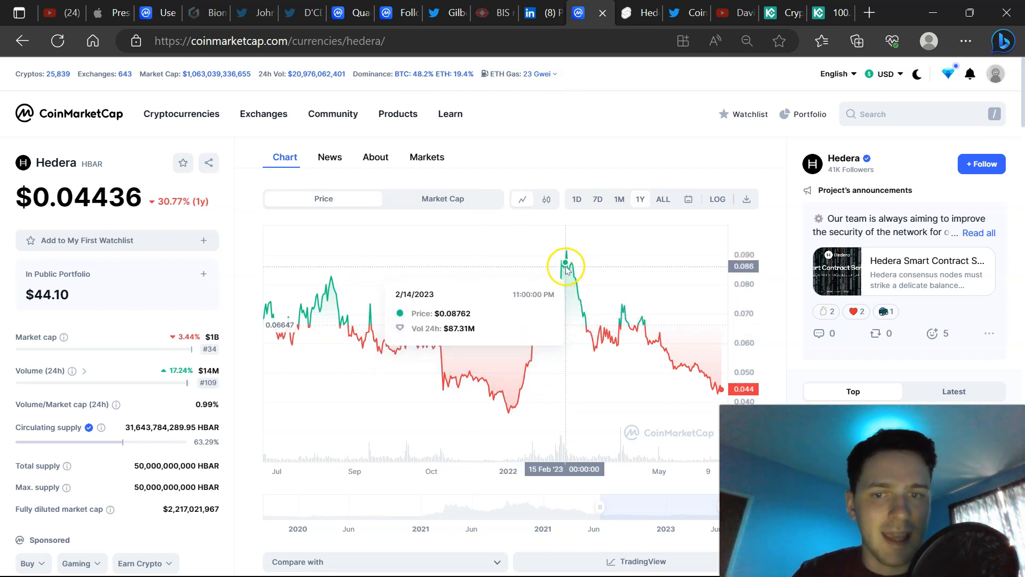
mouse_move(724, 275)
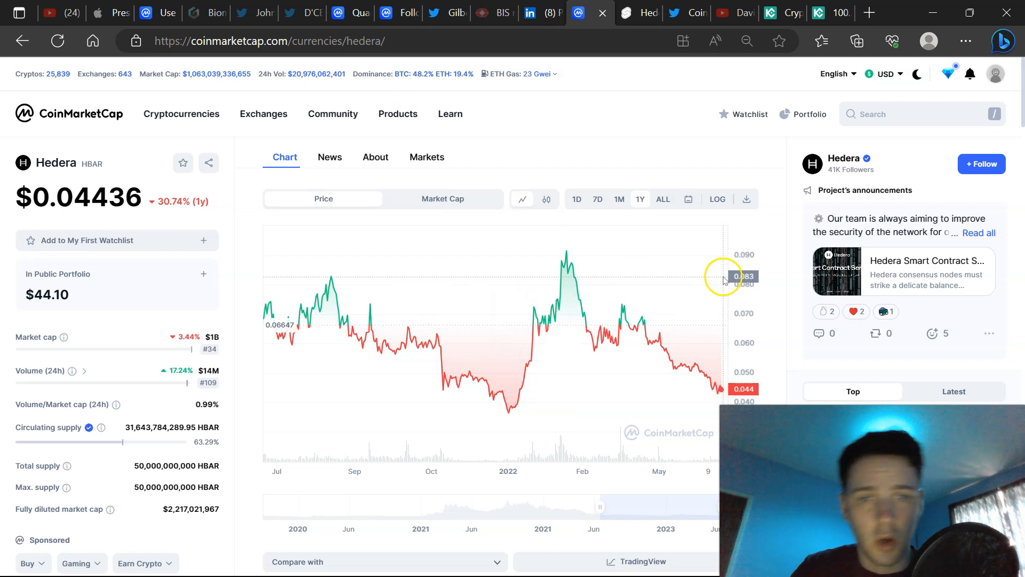
mouse_move(763, 184)
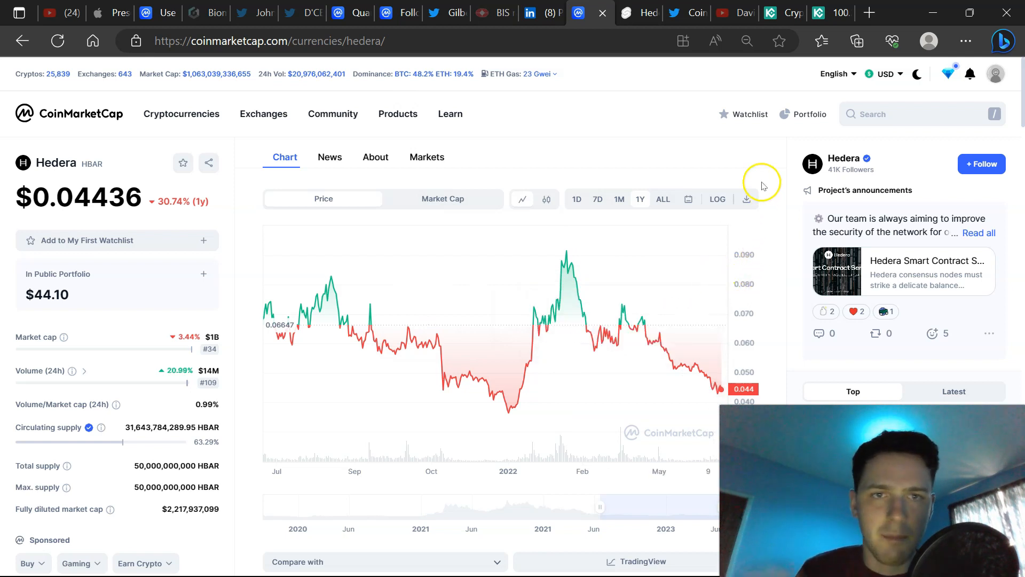
- View the hederatxns counter showing about 11.69 billion Hedera transactions at ~1,423 tps
click(638, 12)
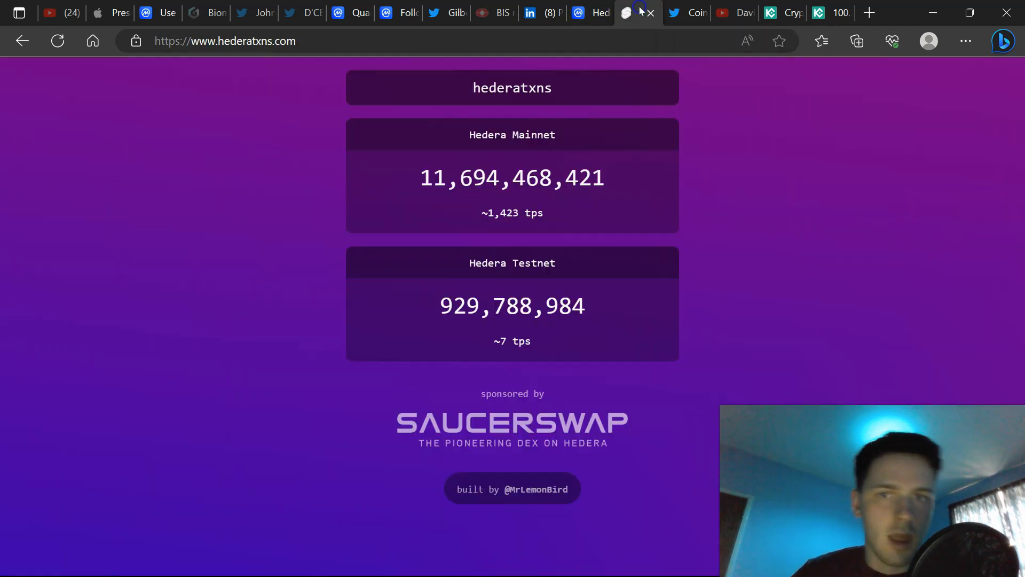
mouse_move(614, 367)
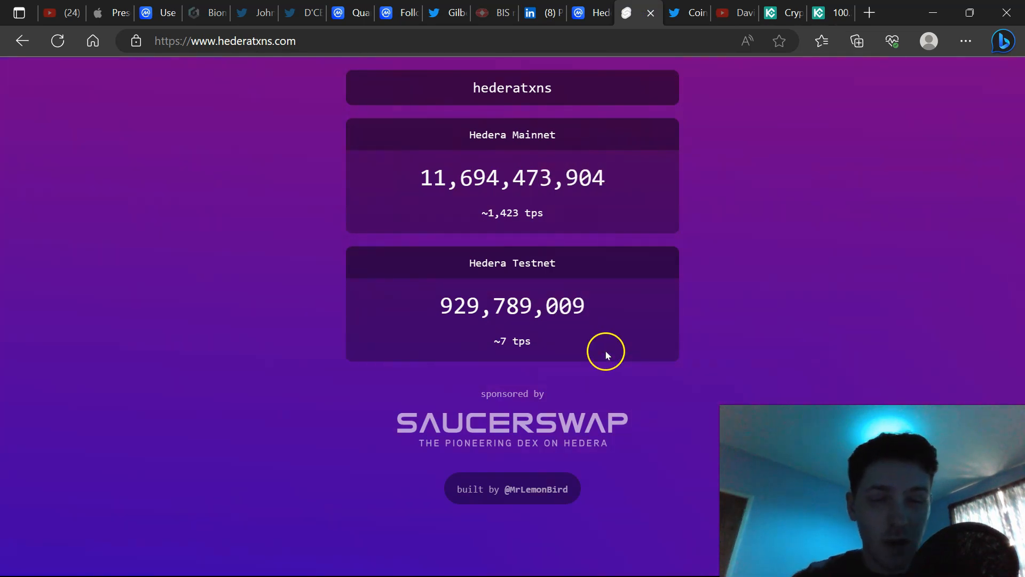
mouse_move(739, 193)
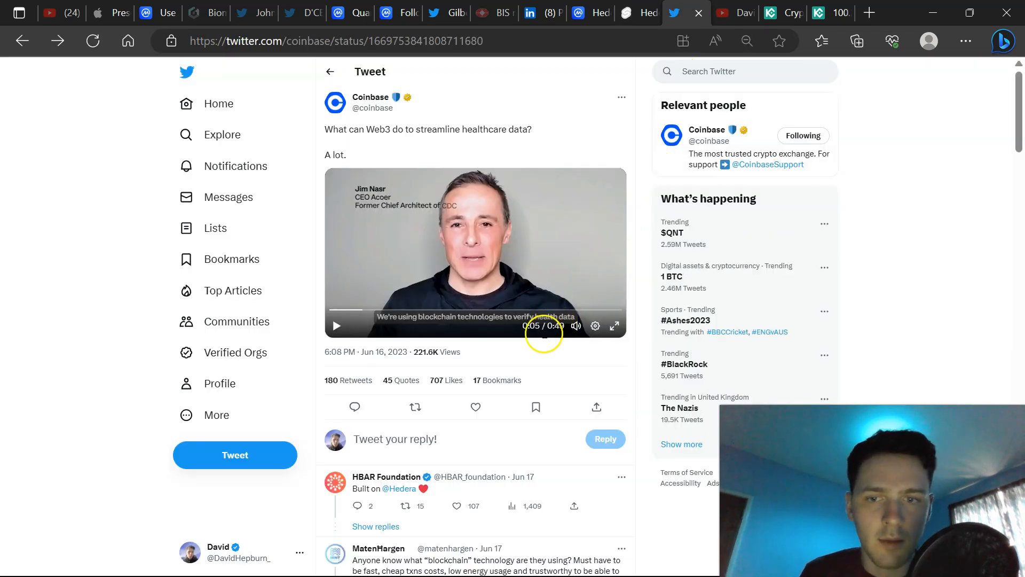
mouse_move(500, 365)
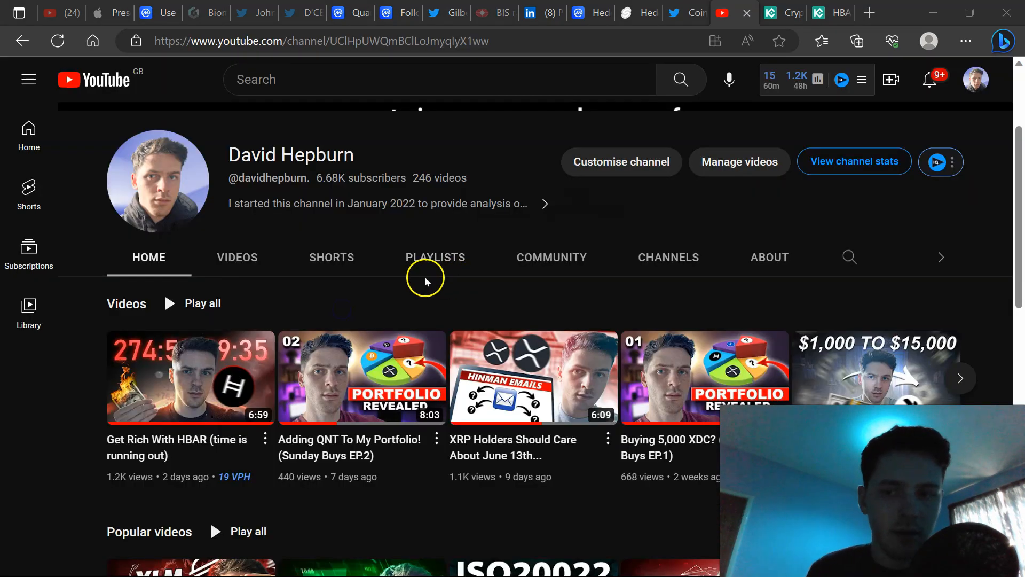
mouse_move(308, 284)
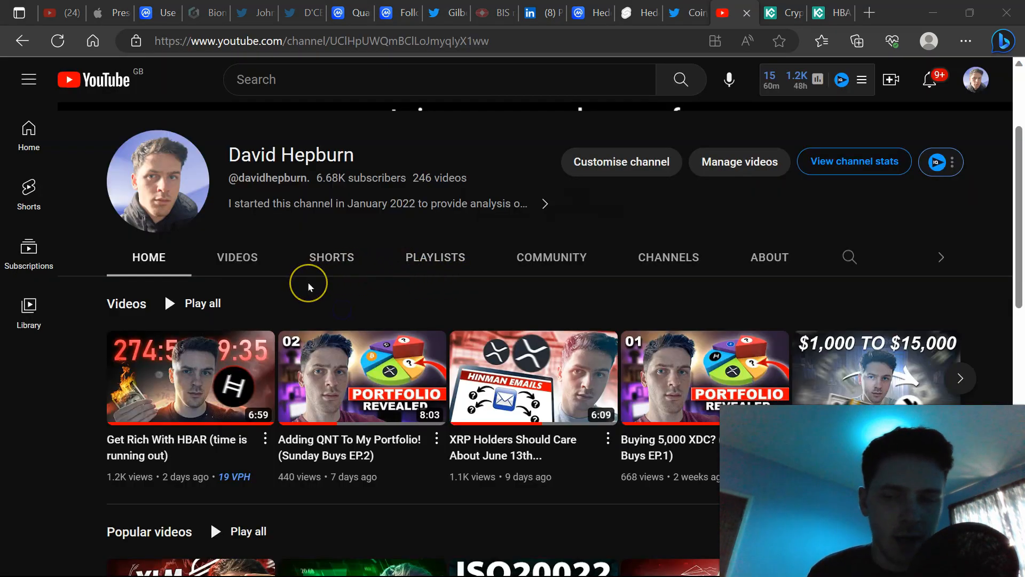
mouse_move(353, 290)
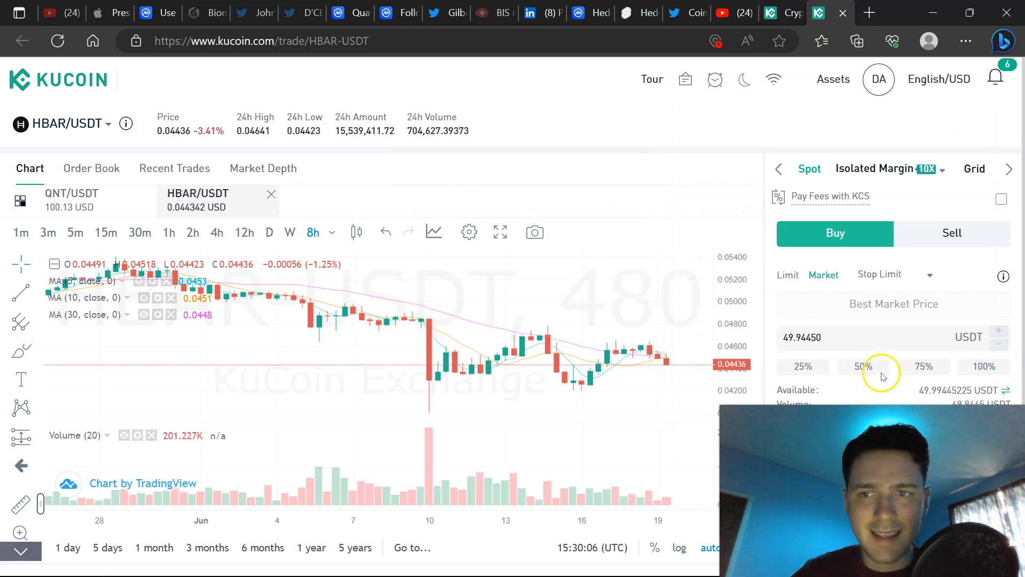
- Submit the ~49.94 USDT market buy of HBAR, then check the CoinMarketCap portfolio at $436.53
click(835, 233)
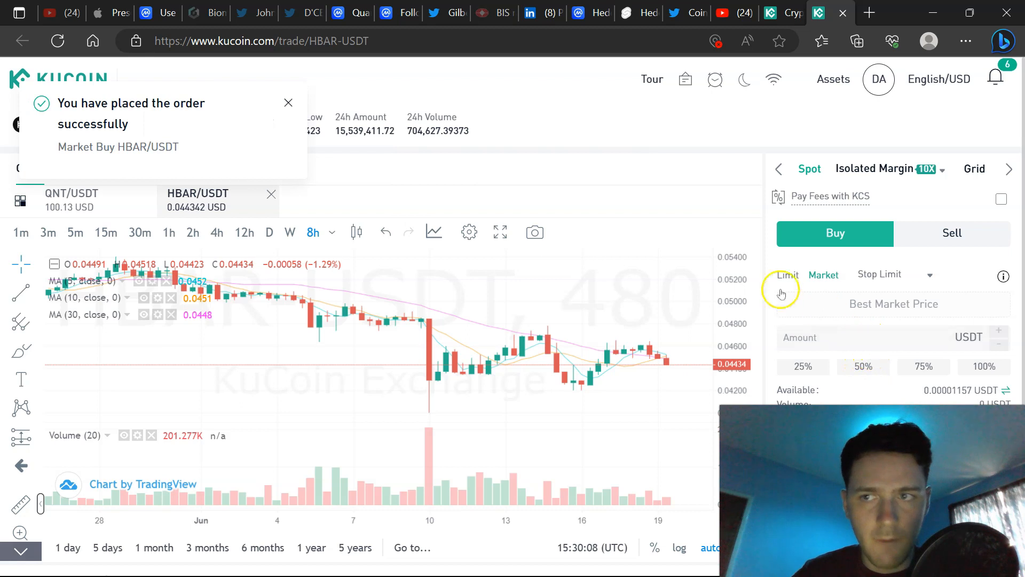
click(149, 13)
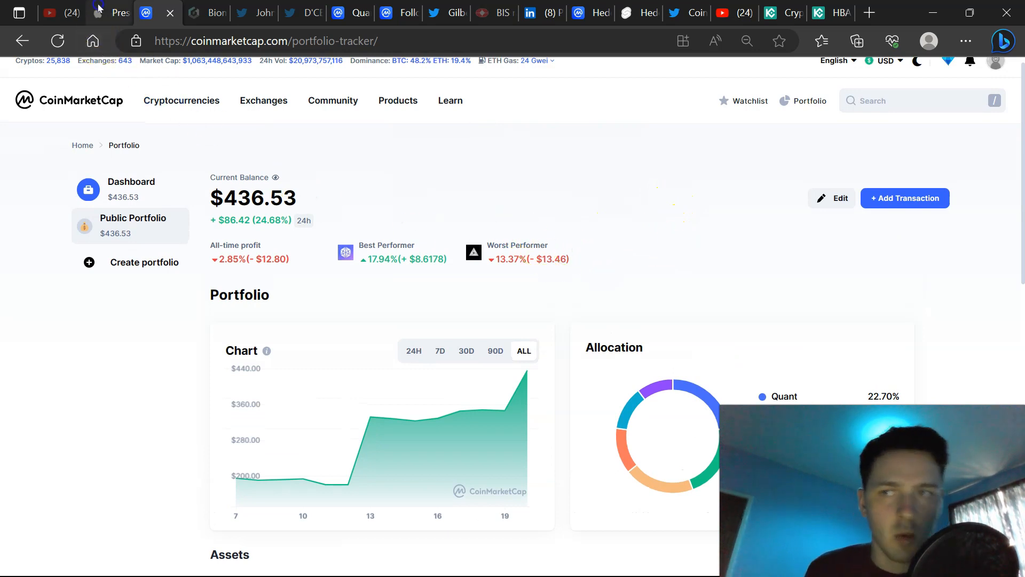
- Present Keynote slide 6, Portfolio Projections (52 x 150 = $7,800), then return to CoinMarketCap
click(118, 13)
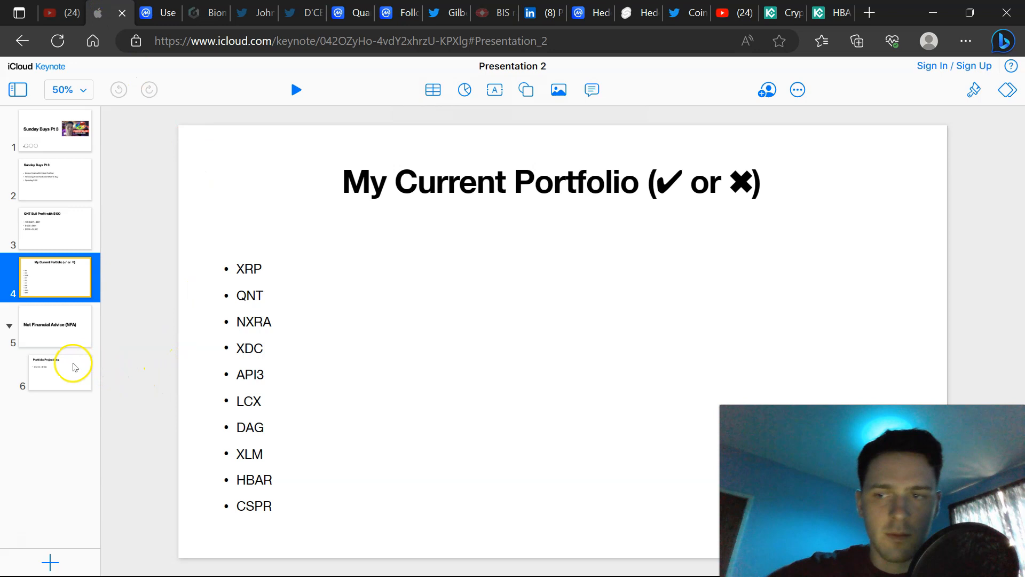
click(58, 371)
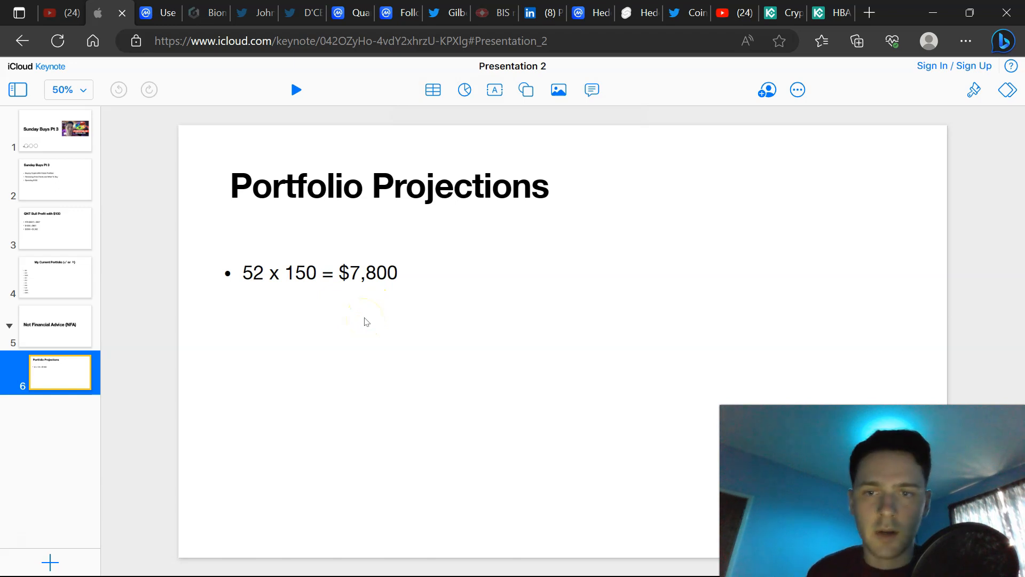
mouse_move(327, 314)
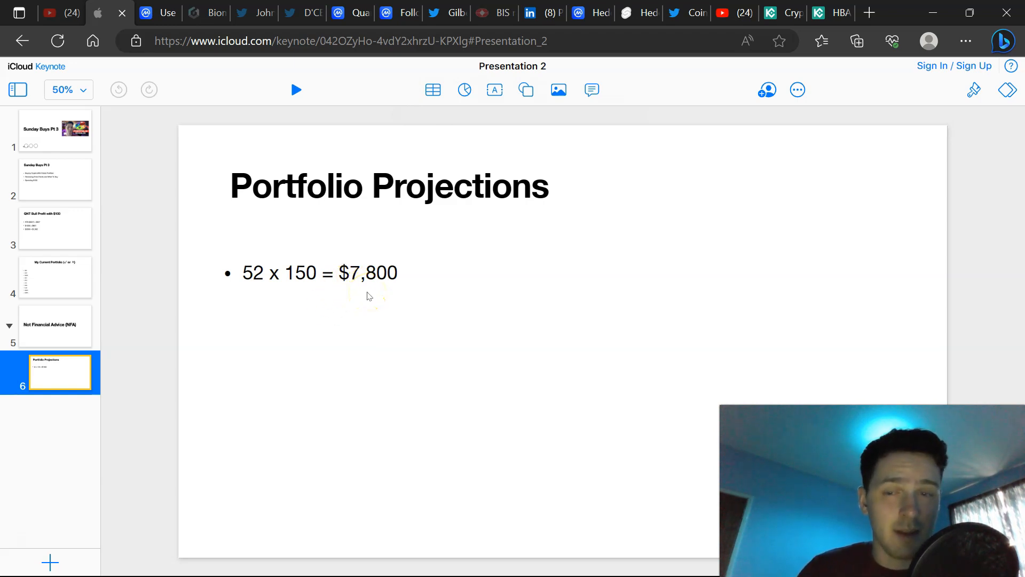
click(144, 13)
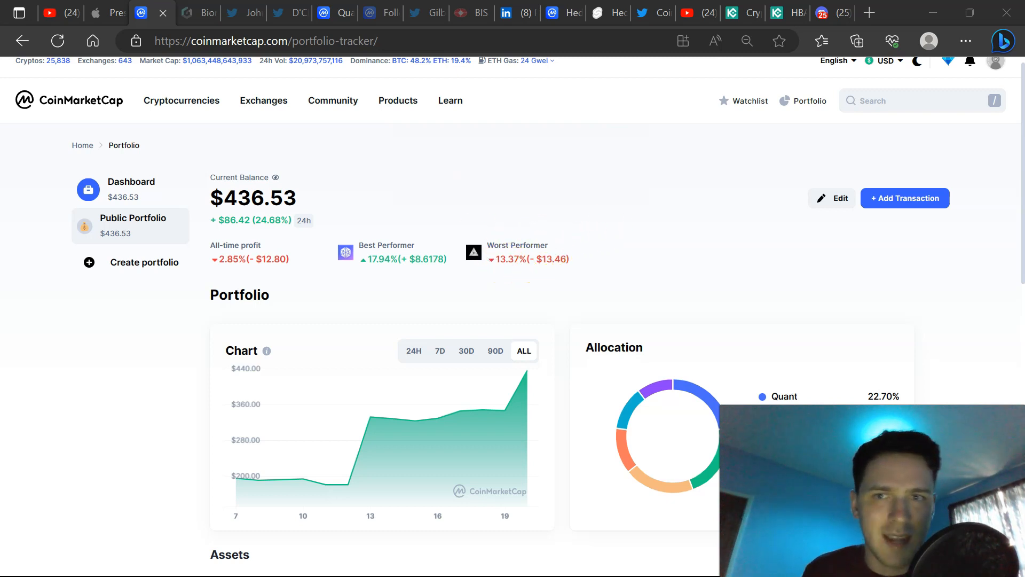
mouse_move(186, 12)
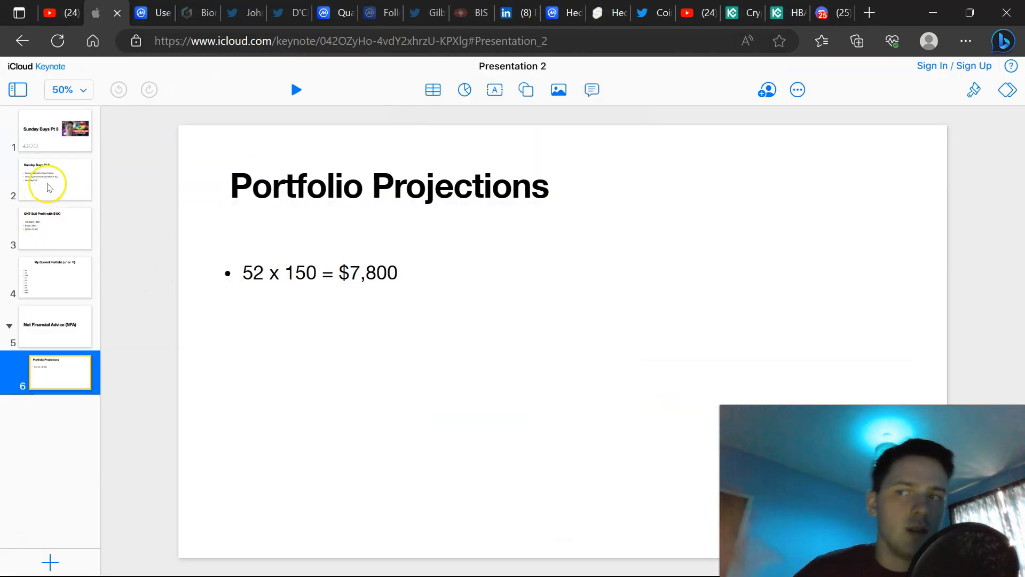
- Return the Keynote deck to slide 1, the Sunday Buys Pt 3 title slide
click(53, 130)
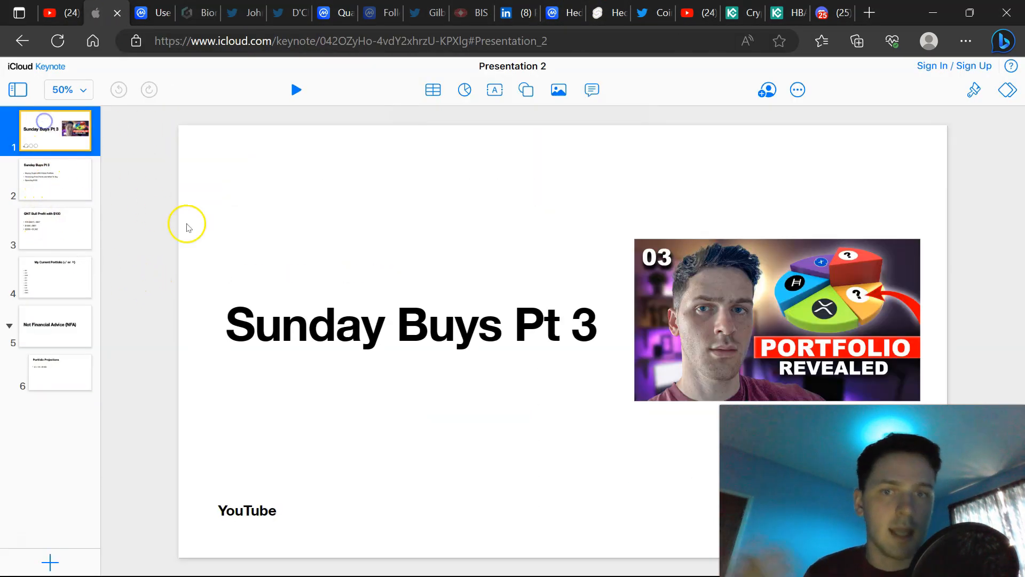
mouse_move(382, 272)
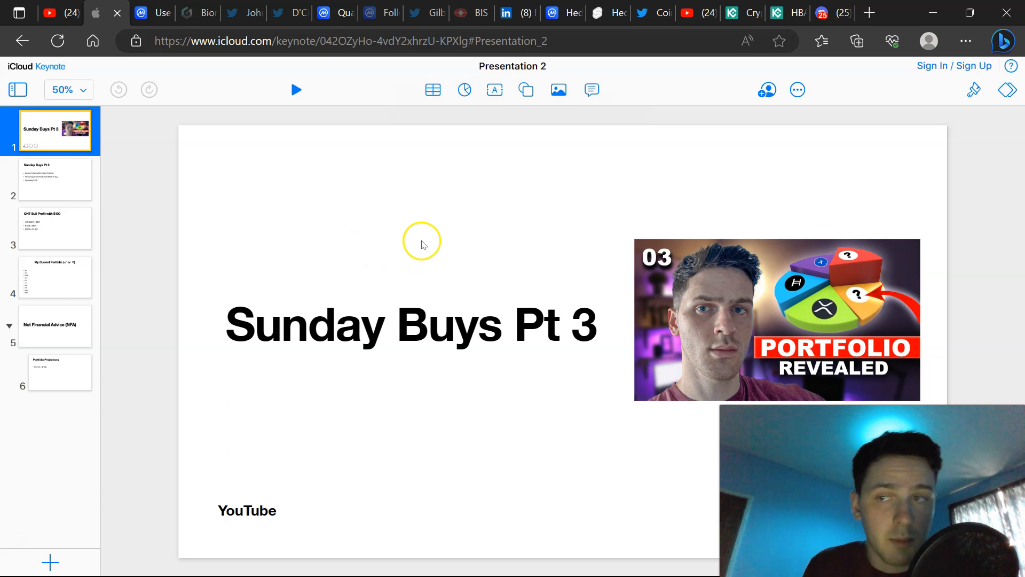
mouse_move(192, 125)
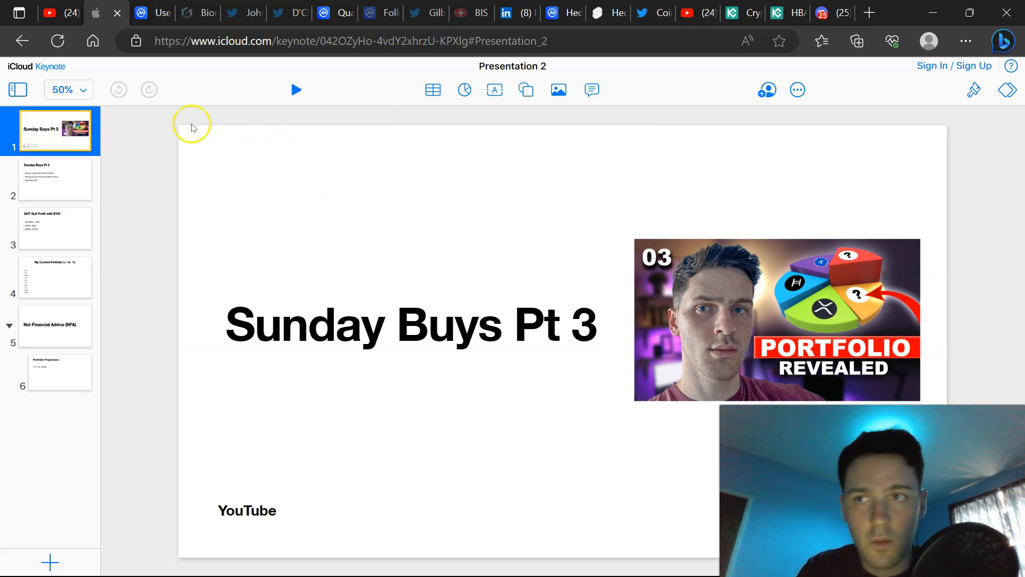
mouse_move(268, 170)
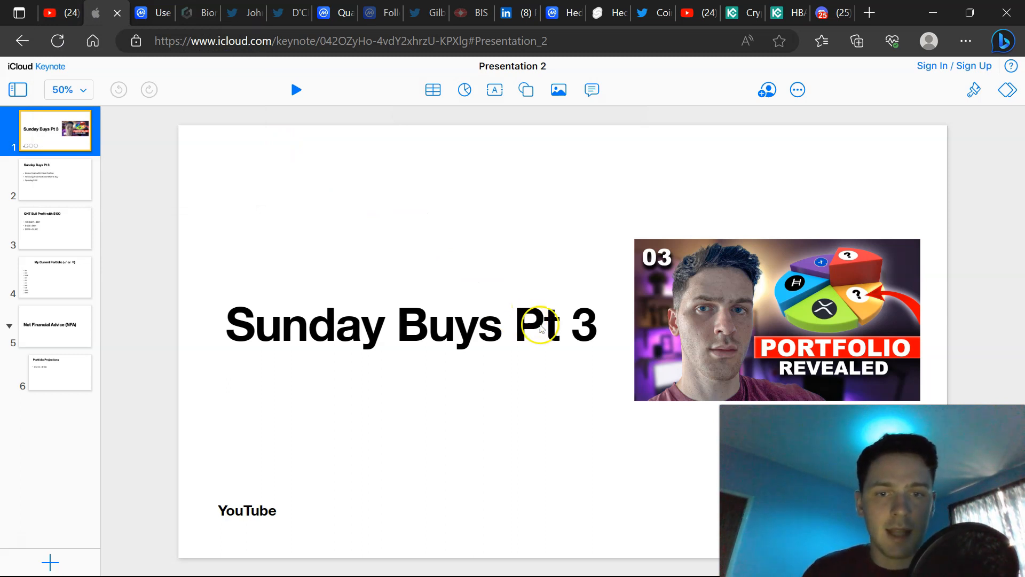
mouse_move(544, 260)
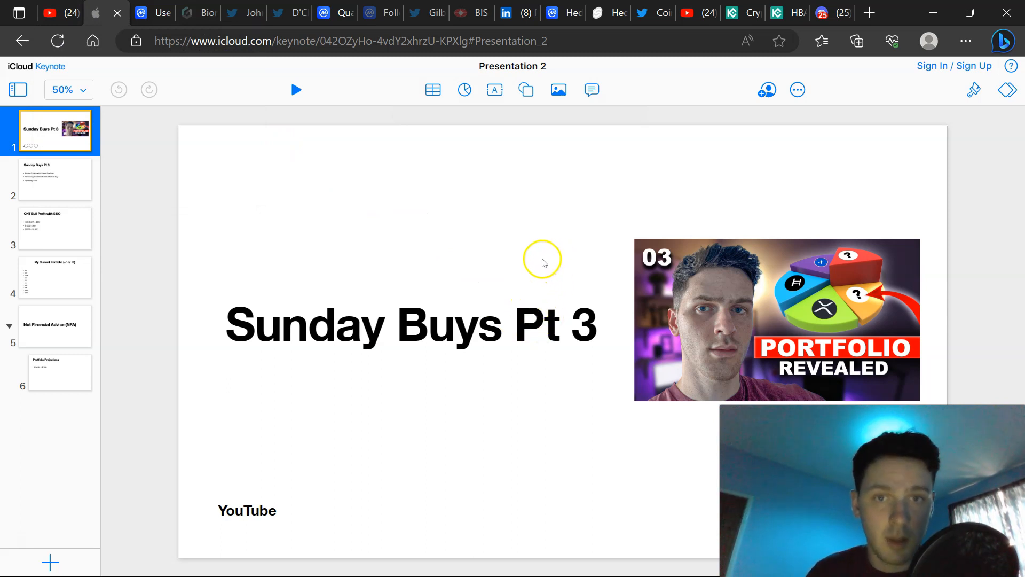